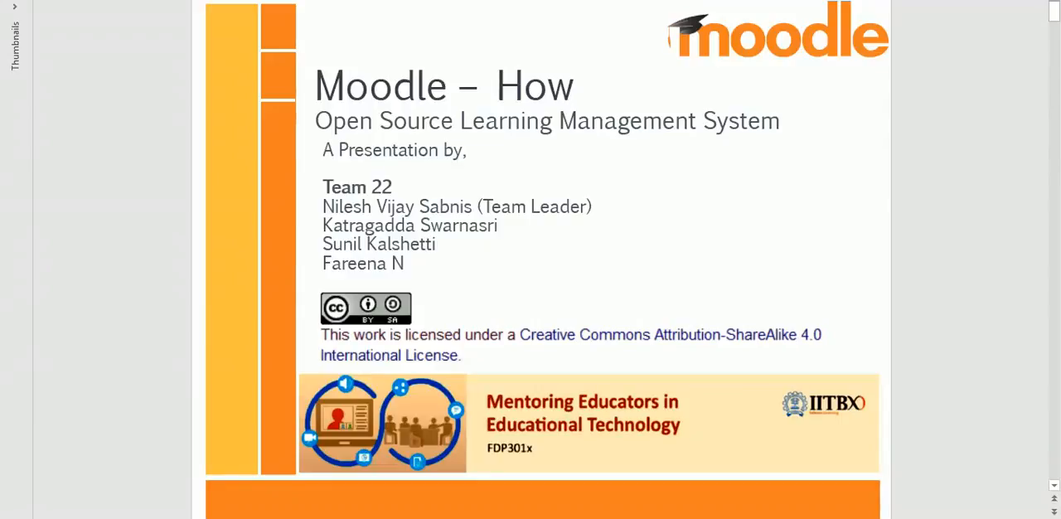
mouse_move(883, 382)
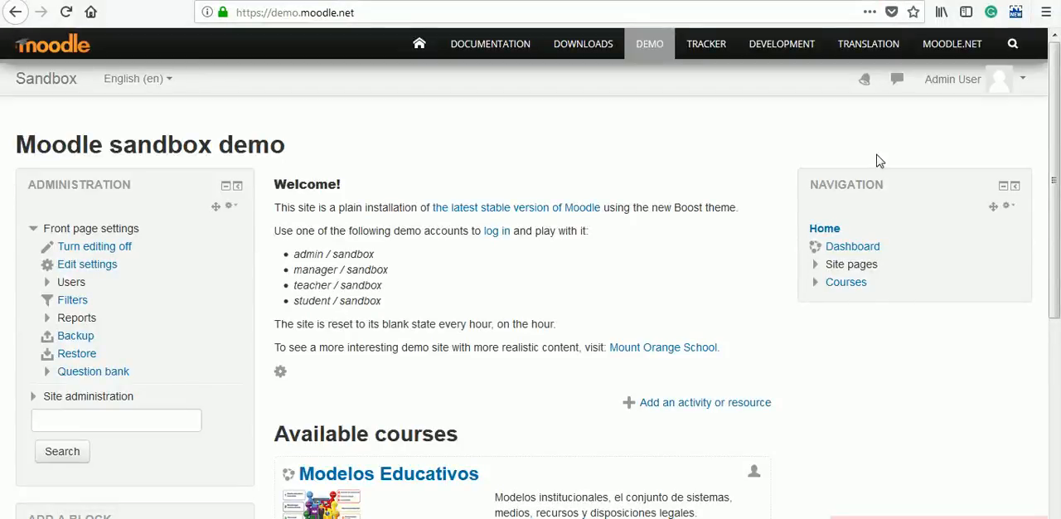
Step: Expand Site administration in the Administration block to list its settings
left_click(248, 13)
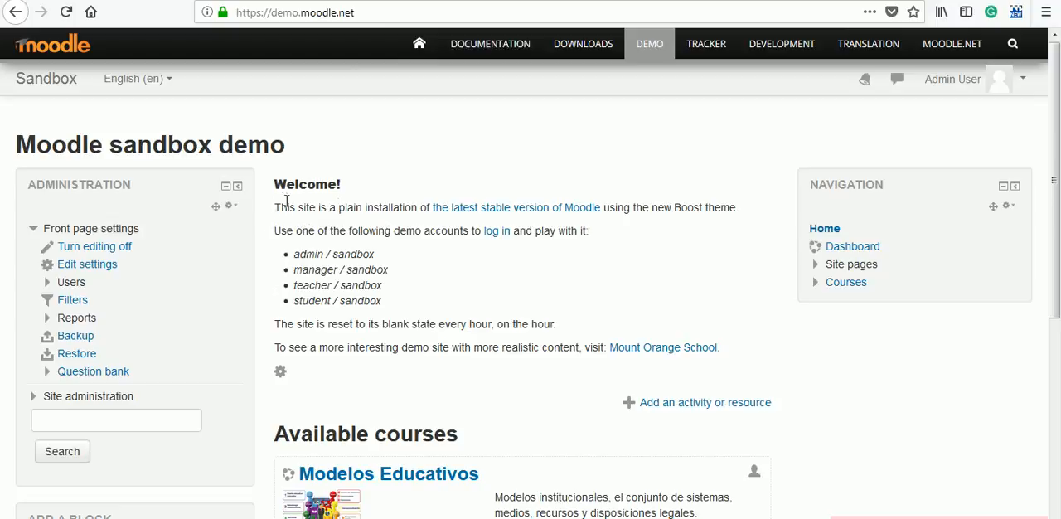
mouse_move(355, 255)
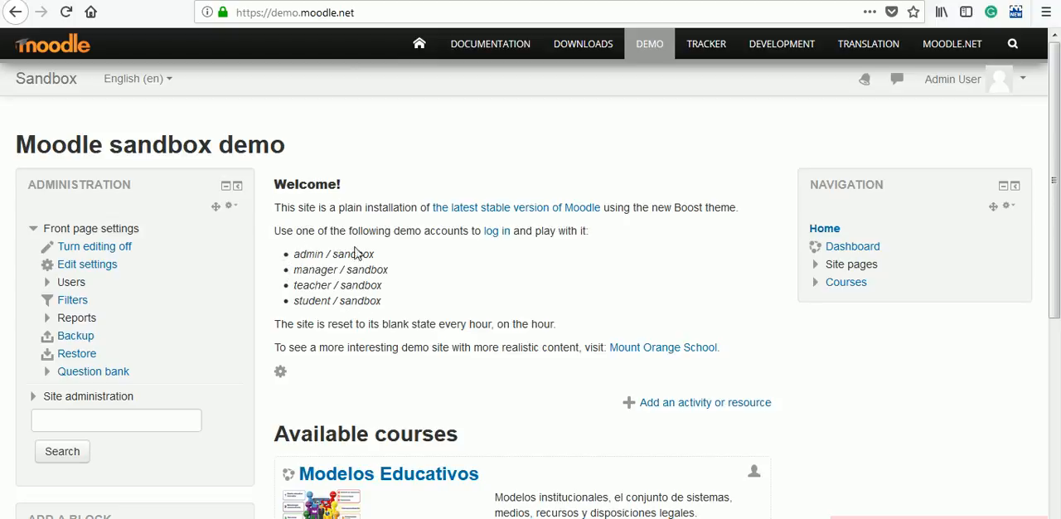
mouse_move(332, 273)
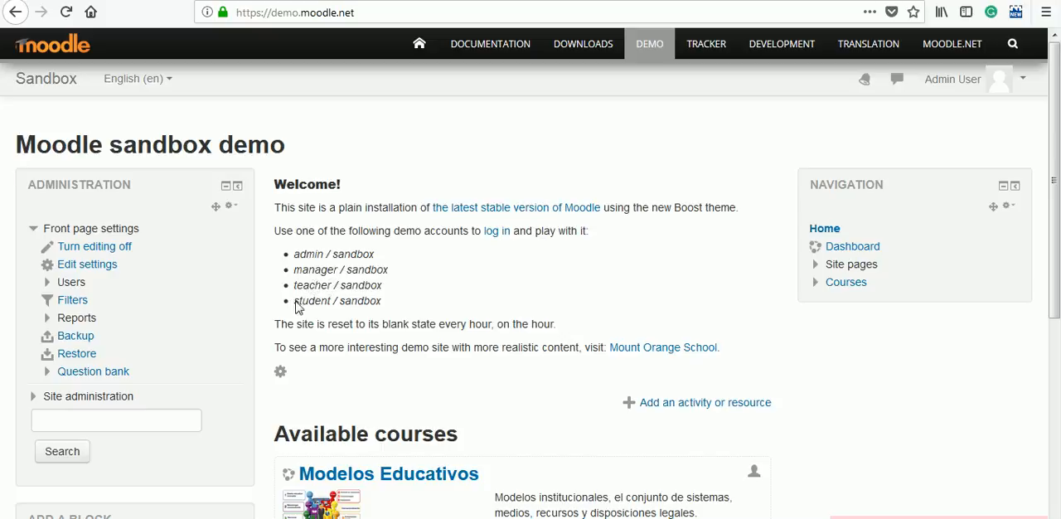
mouse_move(391, 264)
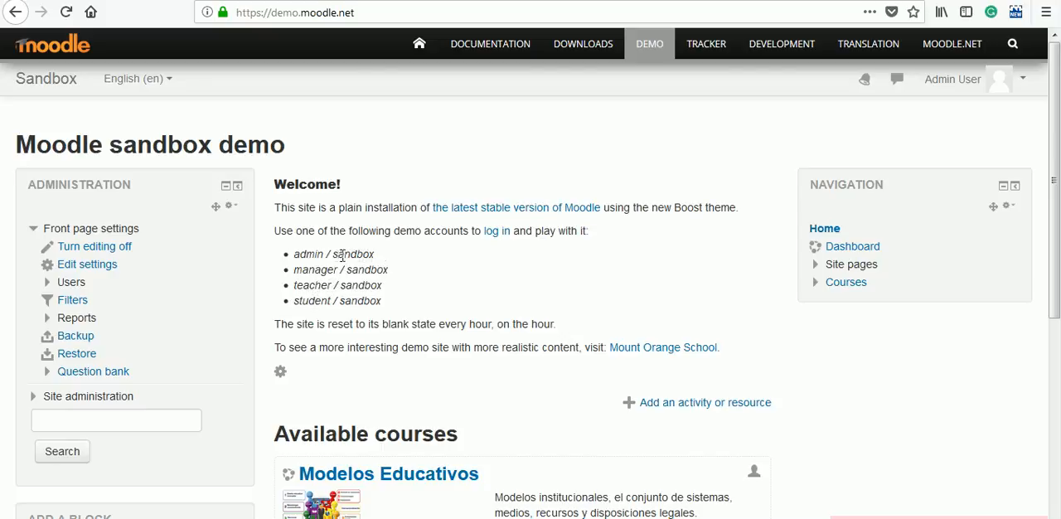
mouse_move(371, 267)
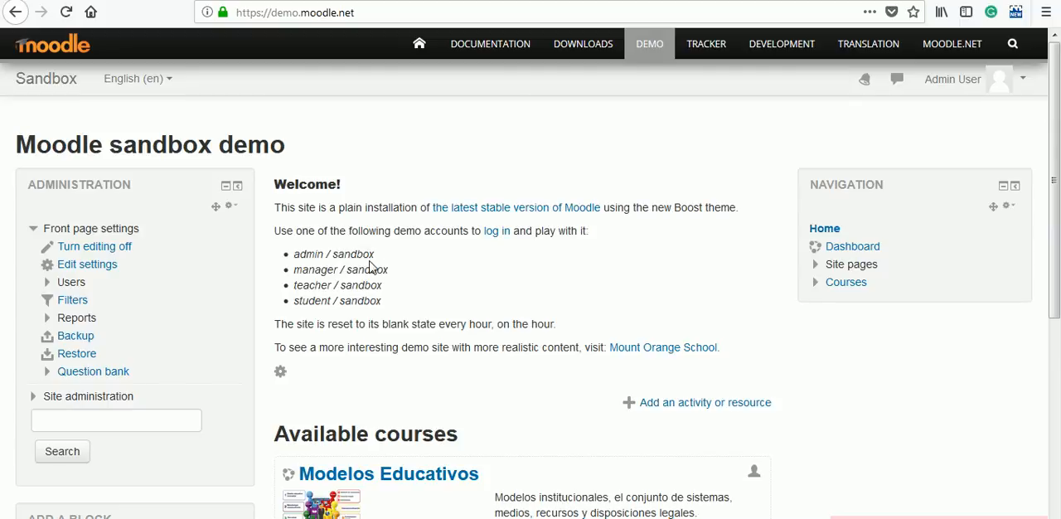
mouse_move(418, 285)
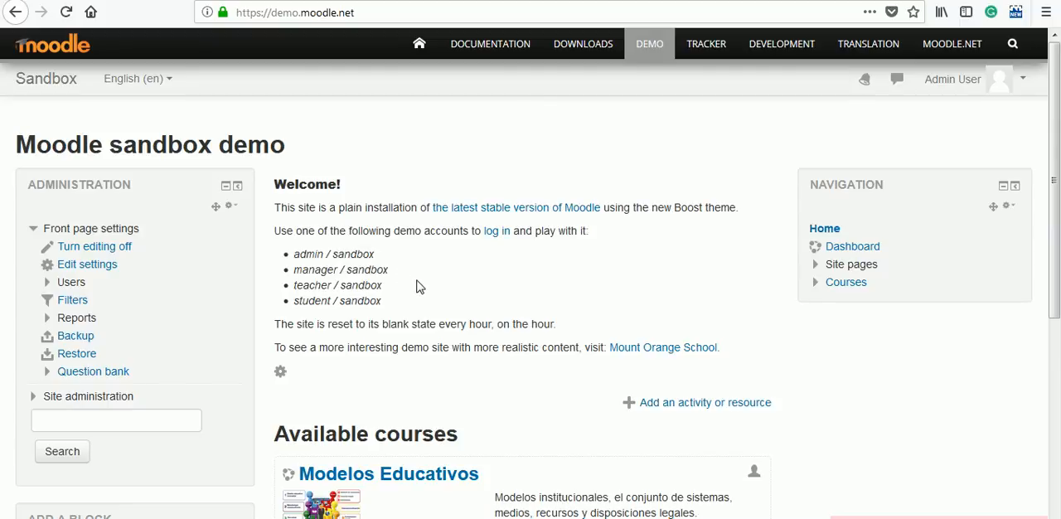
mouse_move(660, 512)
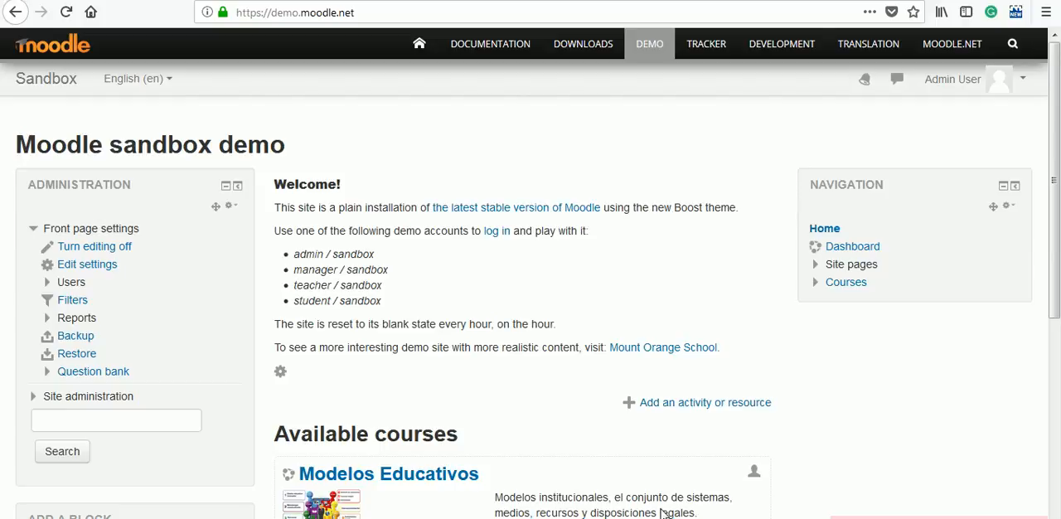
left_click(88, 396)
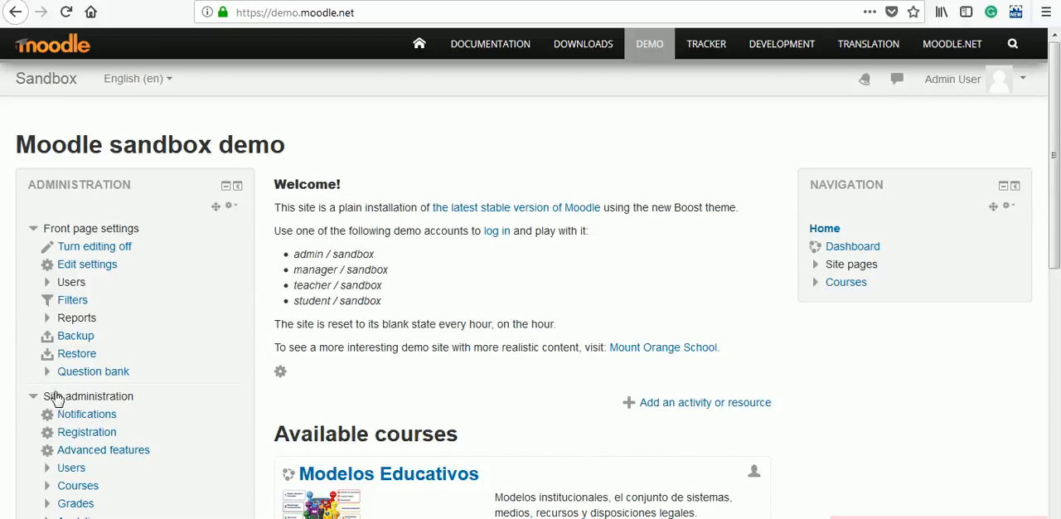
mouse_move(54, 471)
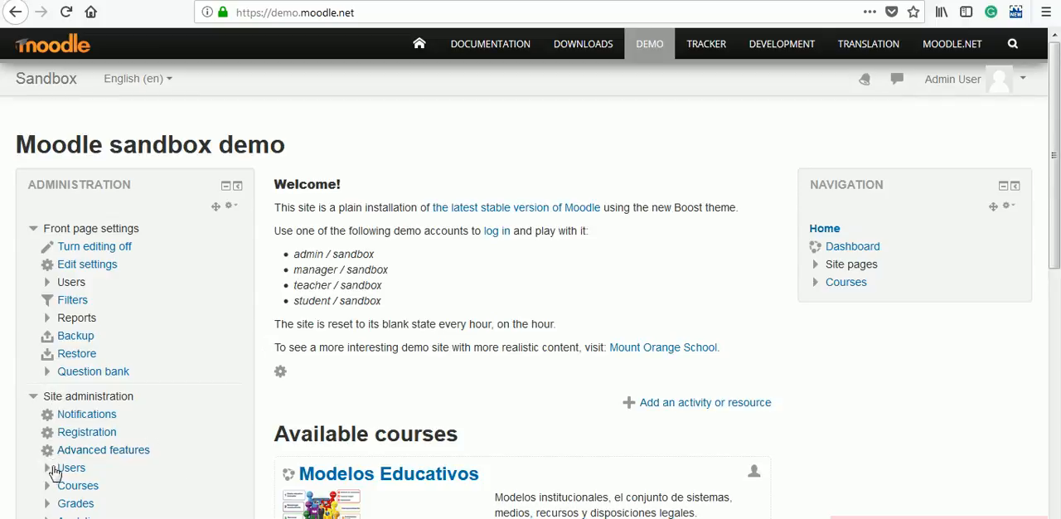
mouse_move(284, 405)
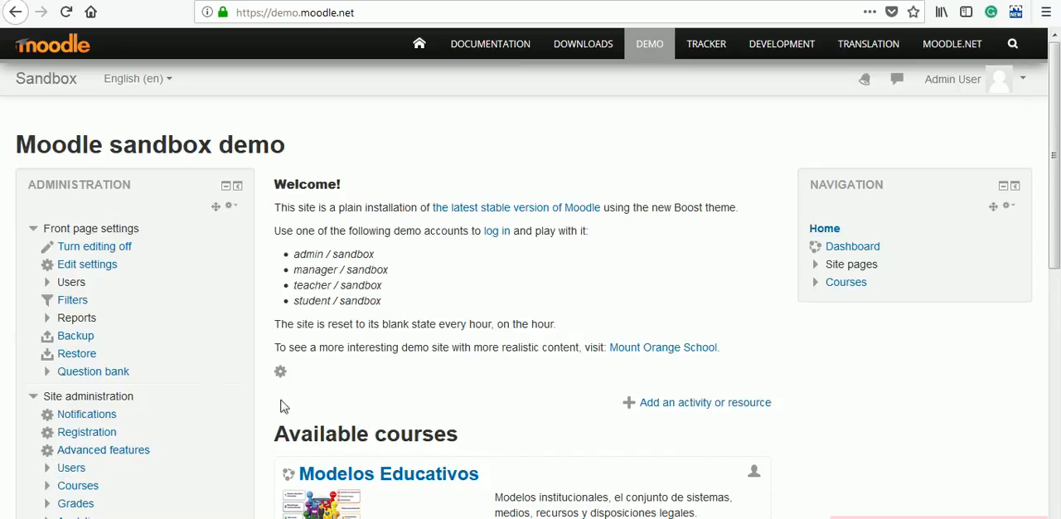
Step: Expand Users and then Accounts to reveal the user account options
scroll("down", 3)
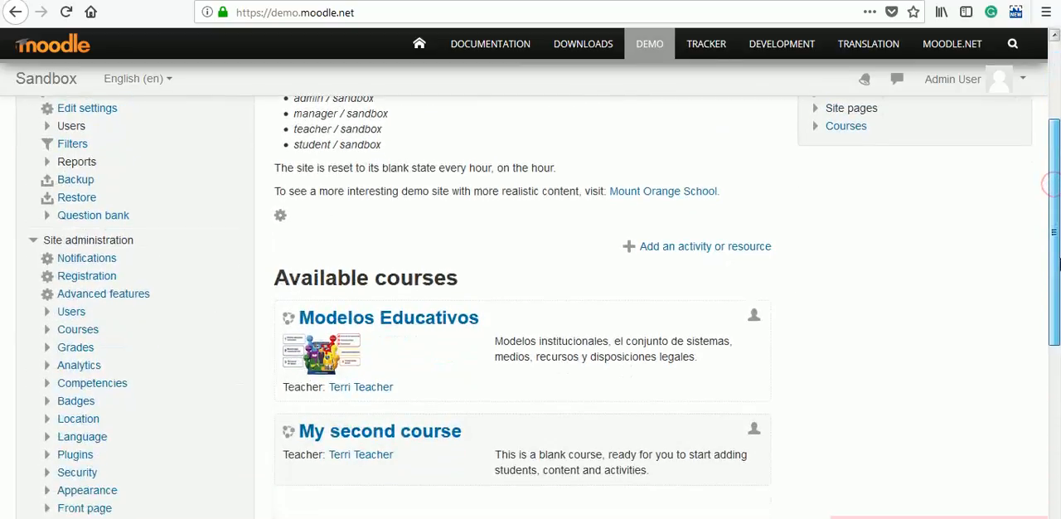
left_click(69, 310)
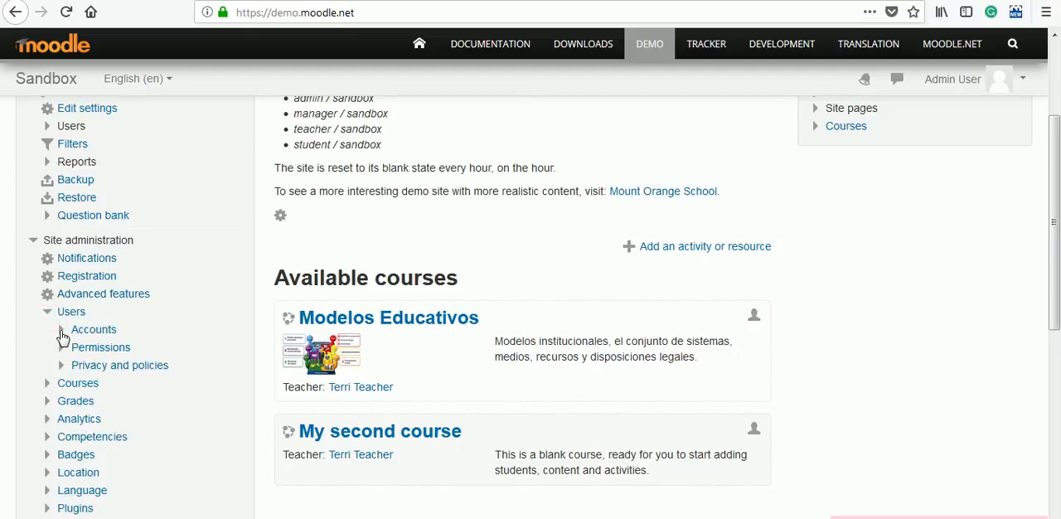
left_click(93, 328)
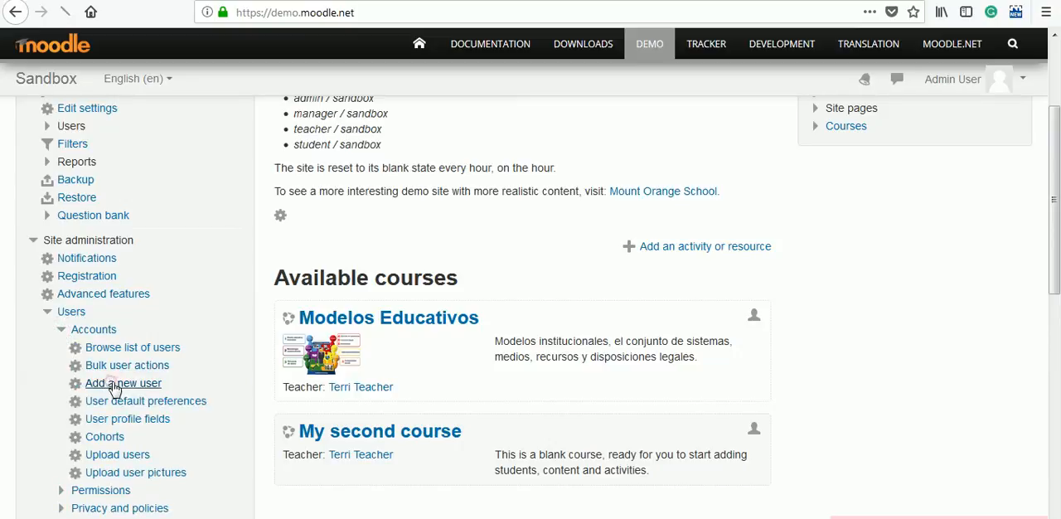
Step: Start a new user with username guest12345 and set its password
left_click(123, 383)
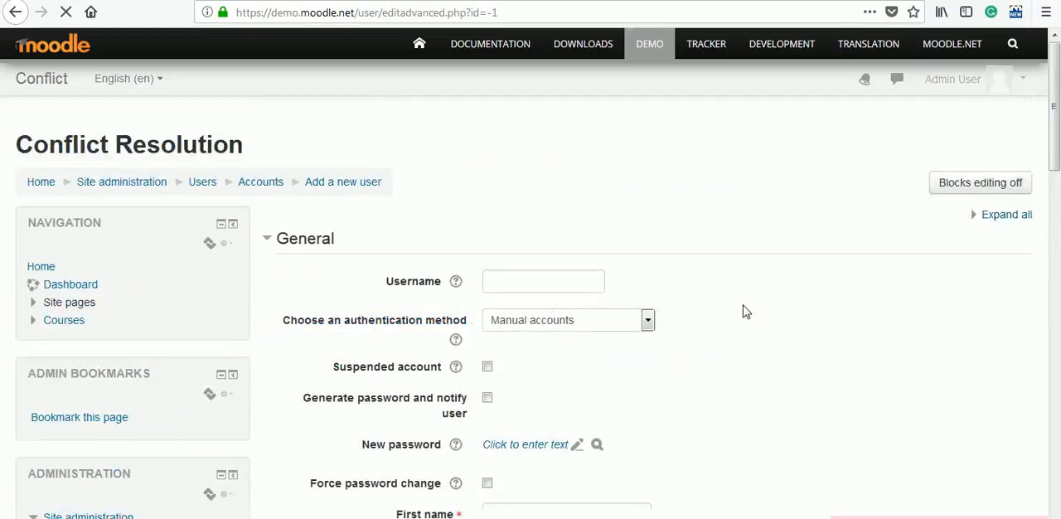
scroll("down", 3)
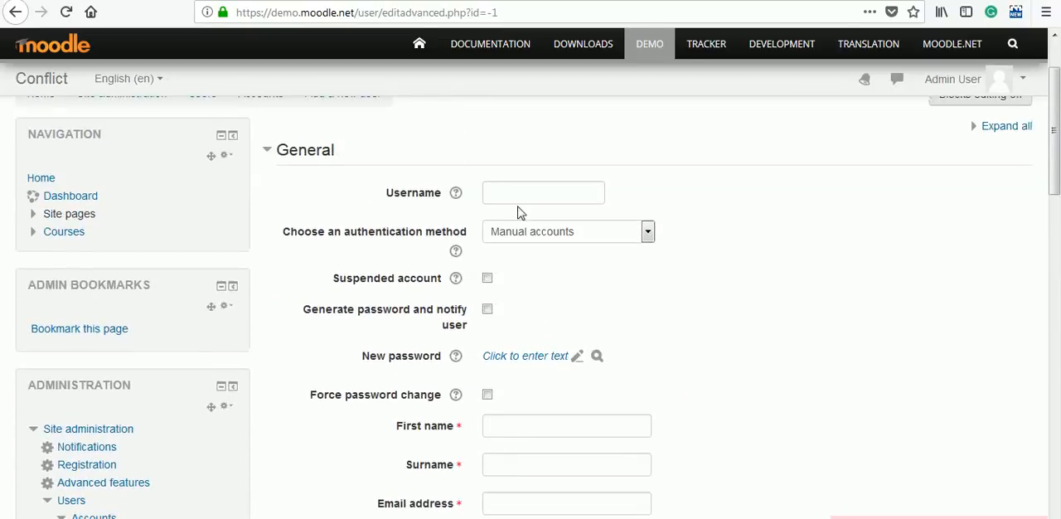
left_click(544, 192)
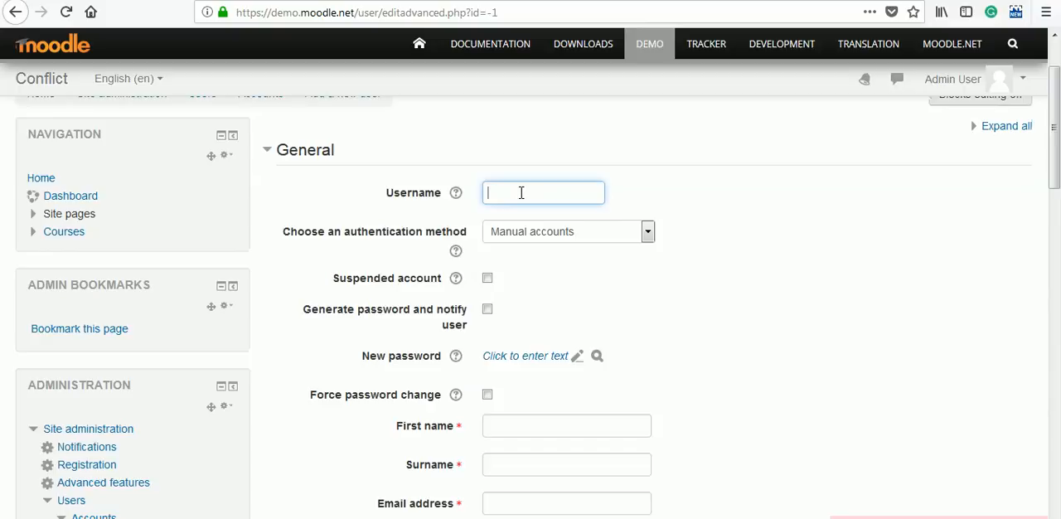
type("guest12345")
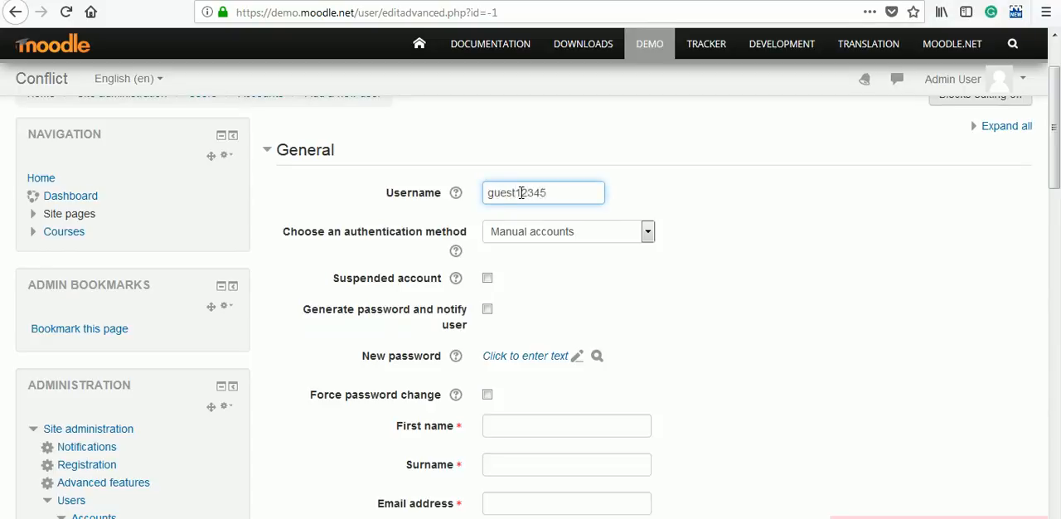
scroll("down", 3)
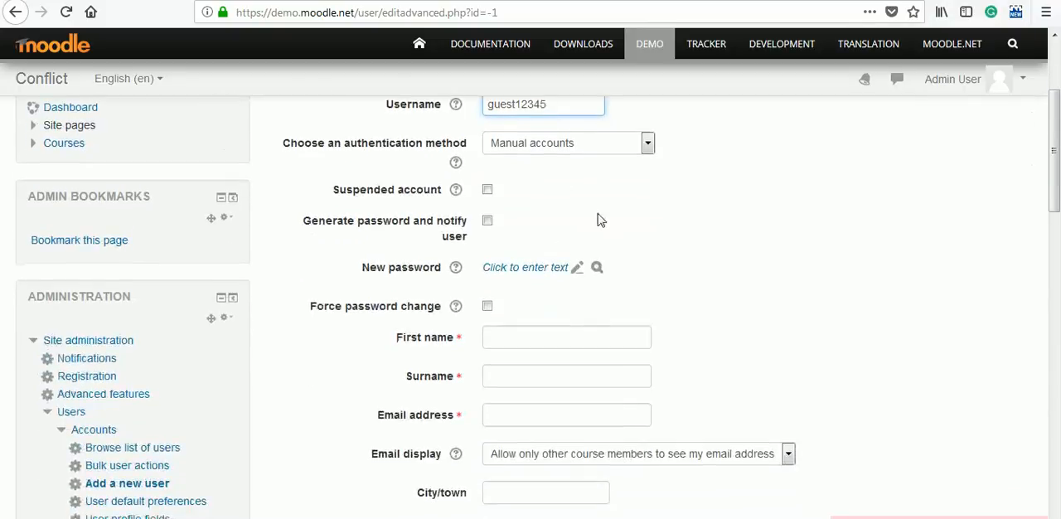
left_click(524, 267)
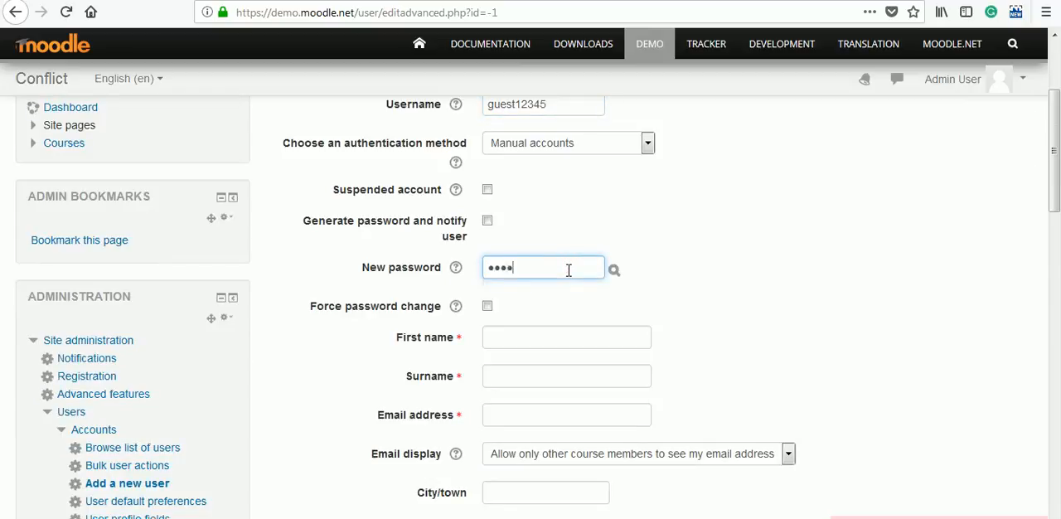
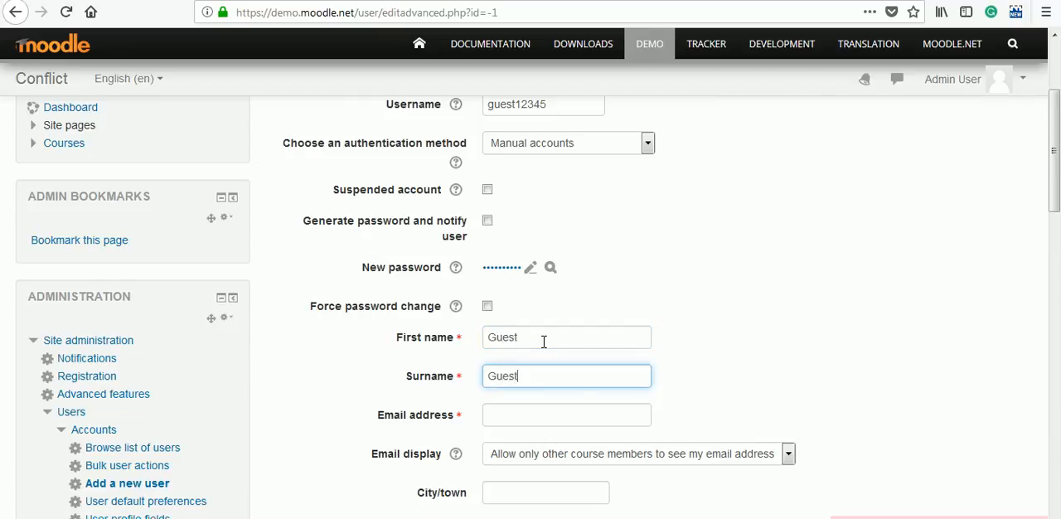
scroll("down", 3)
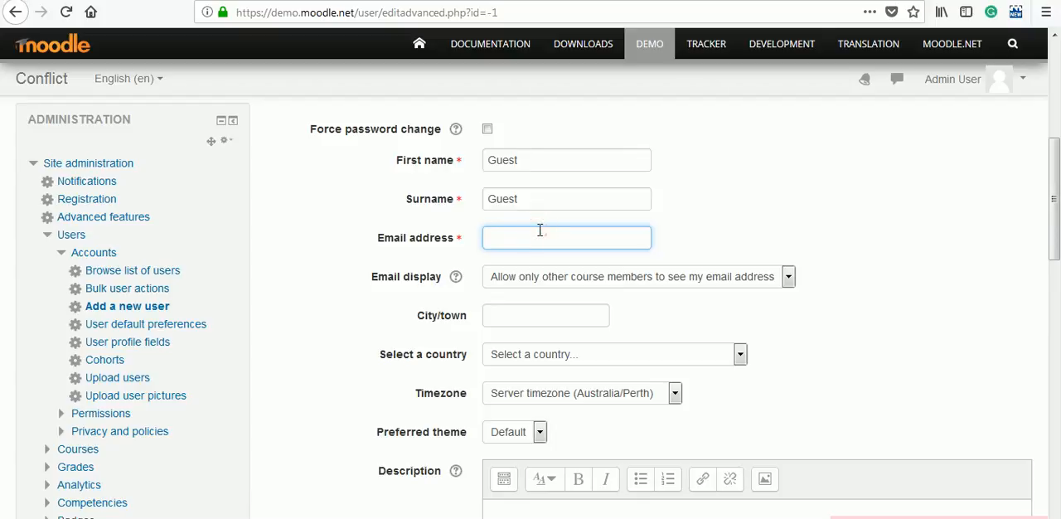
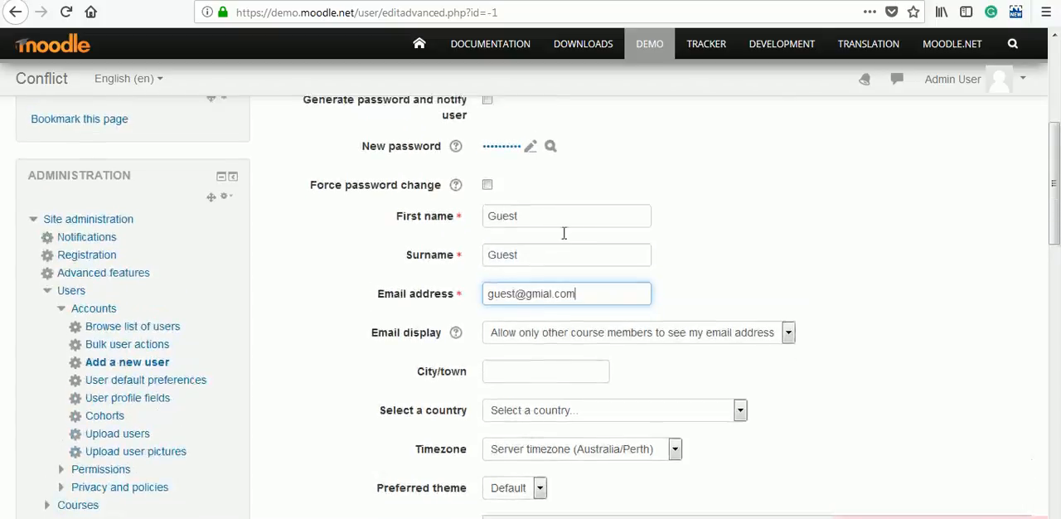
scroll("down", 3)
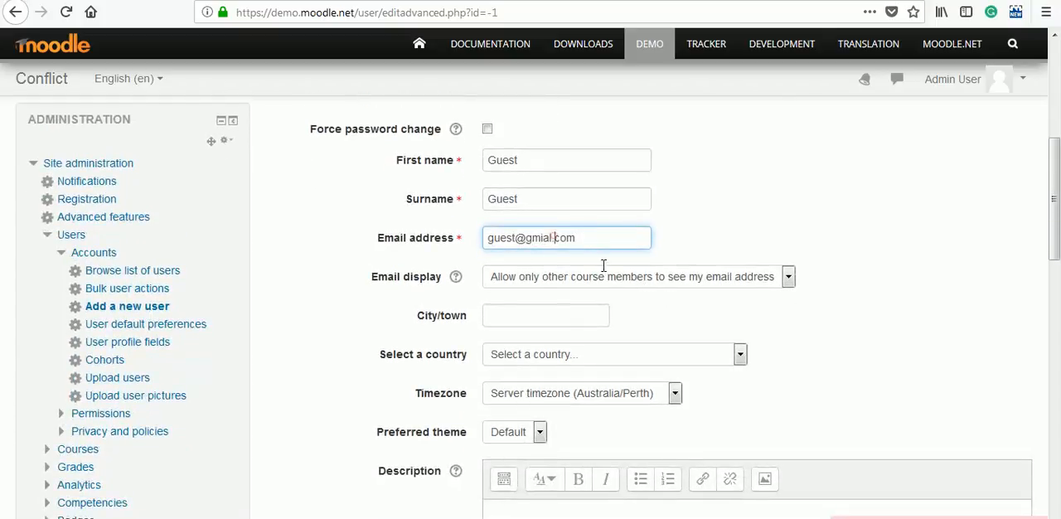
scroll("down", 3)
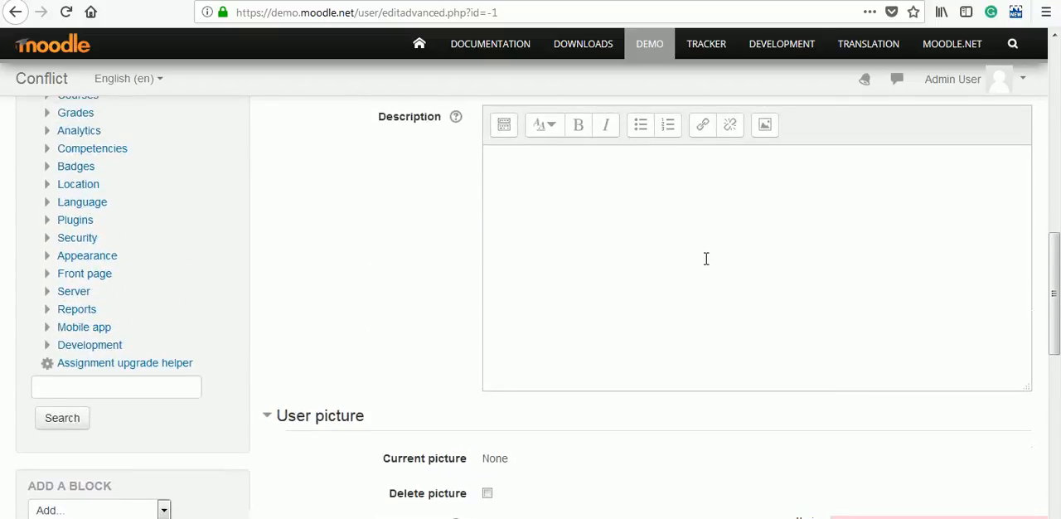
scroll("down", 3)
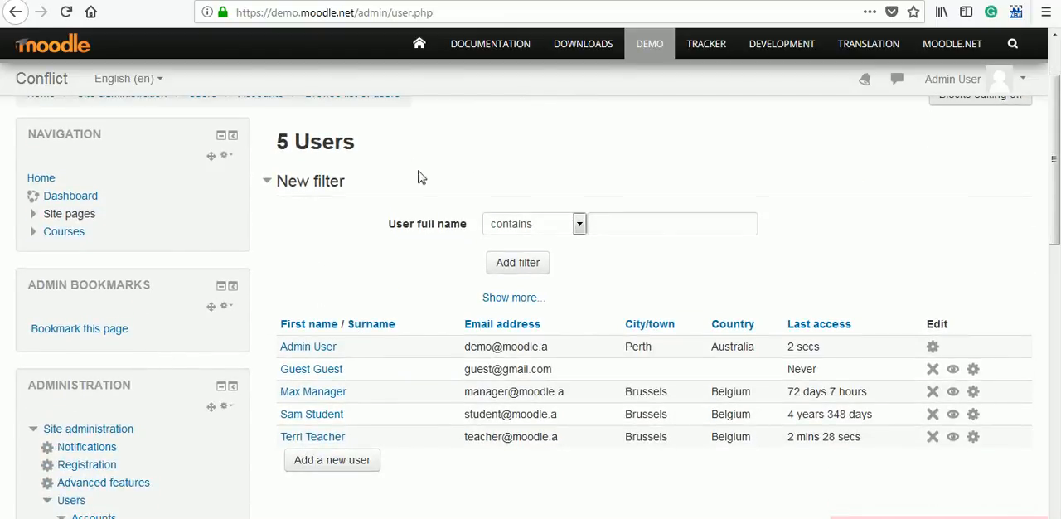
mouse_move(491, 315)
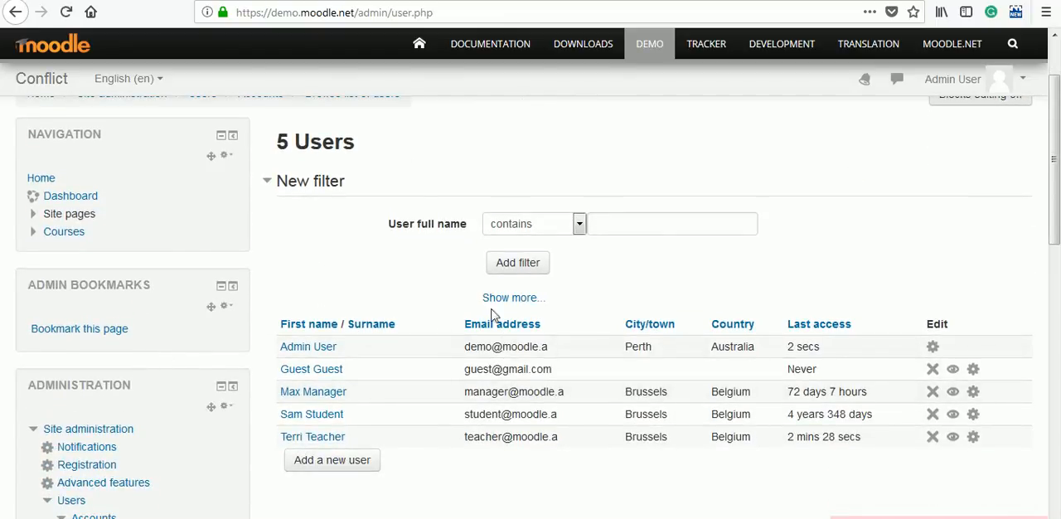
mouse_move(311, 368)
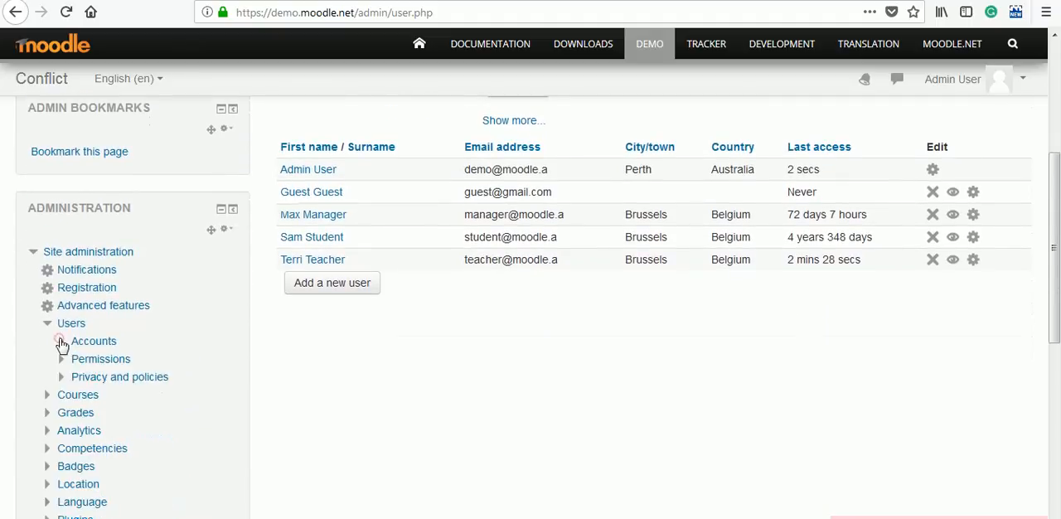
Step: Collapse Accounts, expand Courses and go to Manage courses and categories
left_click(71, 322)
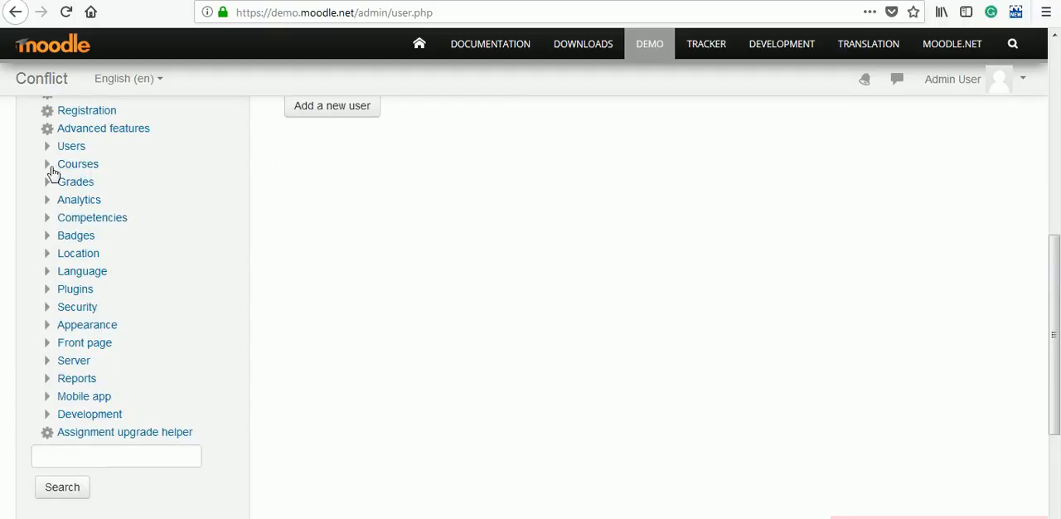
left_click(47, 163)
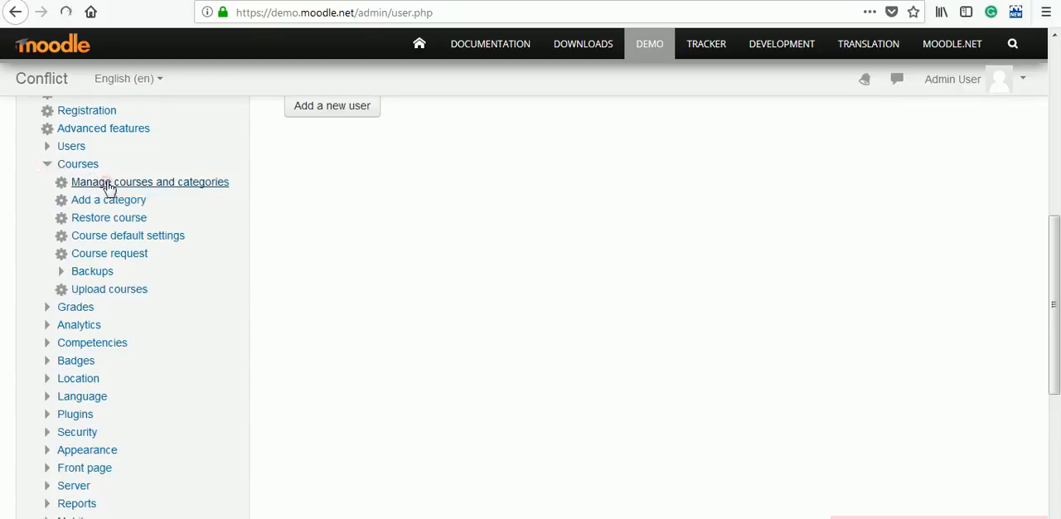
left_click(149, 182)
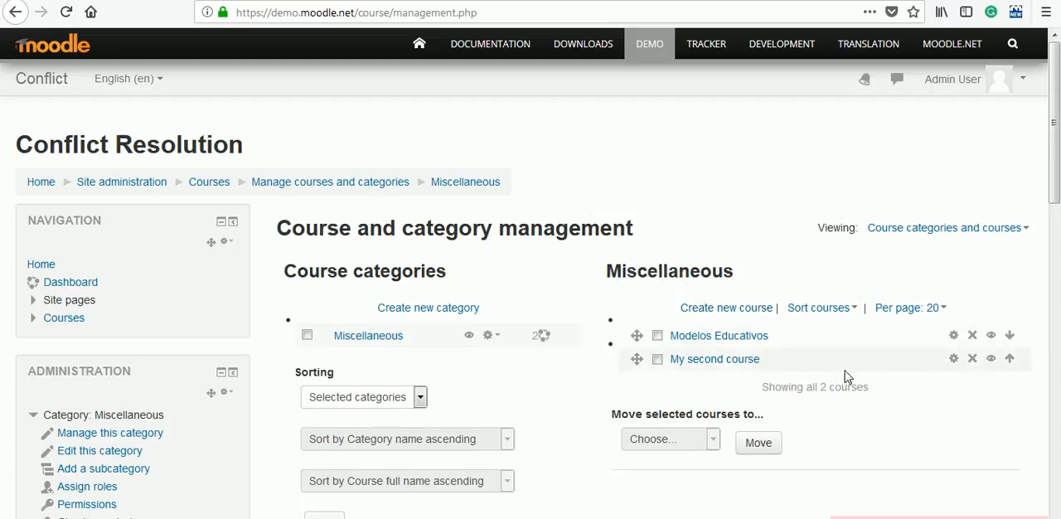
Step: Create a new course in Miscellaneous named Course 101 with short name C101
scroll("down", 3)
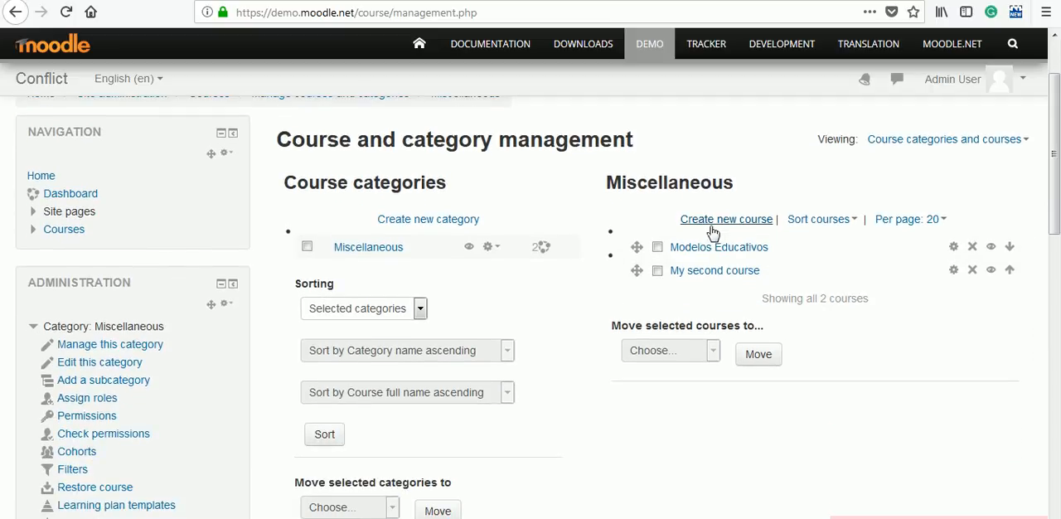
left_click(727, 219)
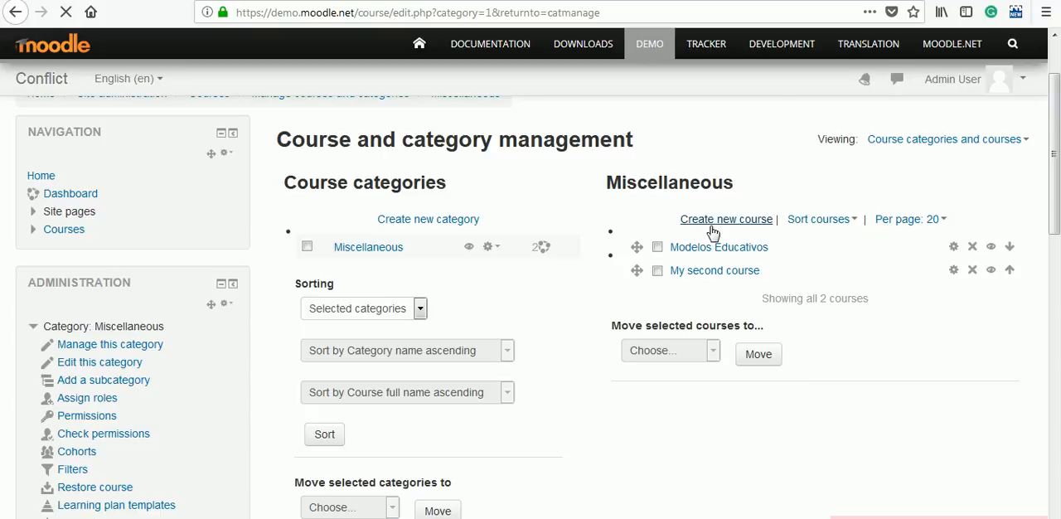
left_click(726, 219)
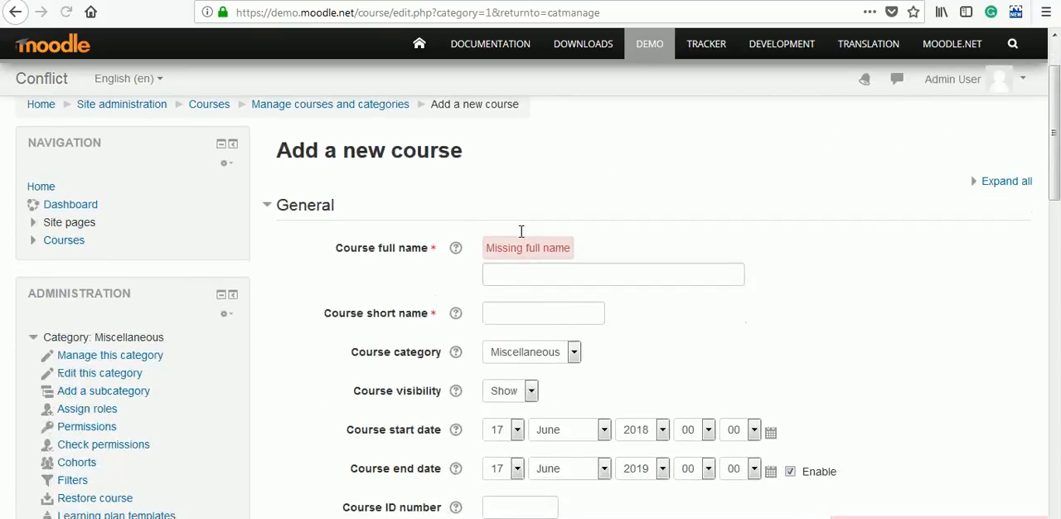
type("C")
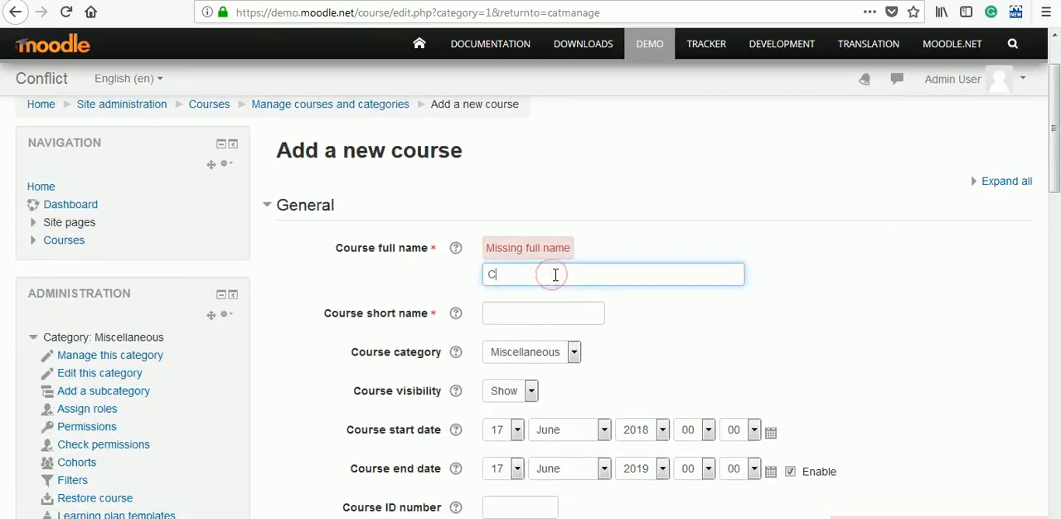
type("ourse 101")
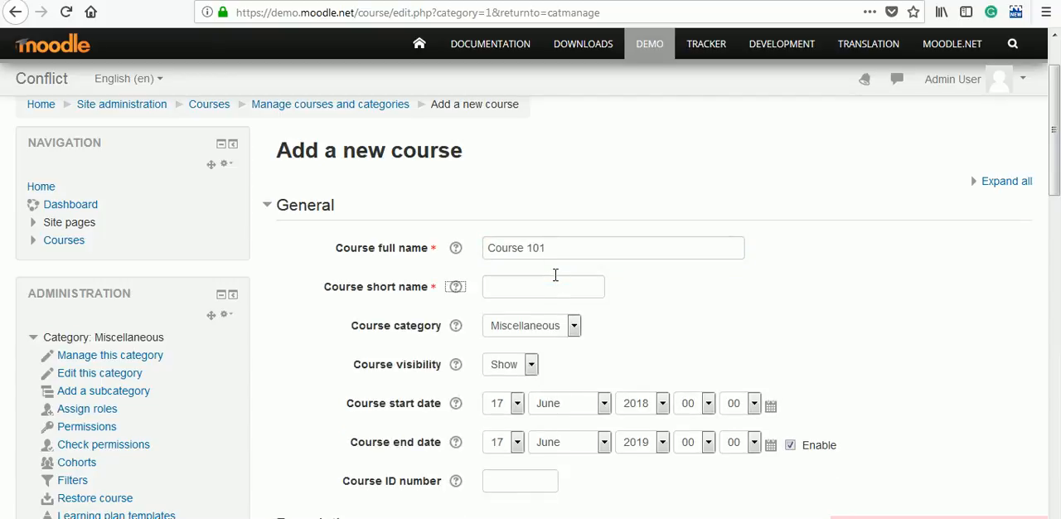
type("C101")
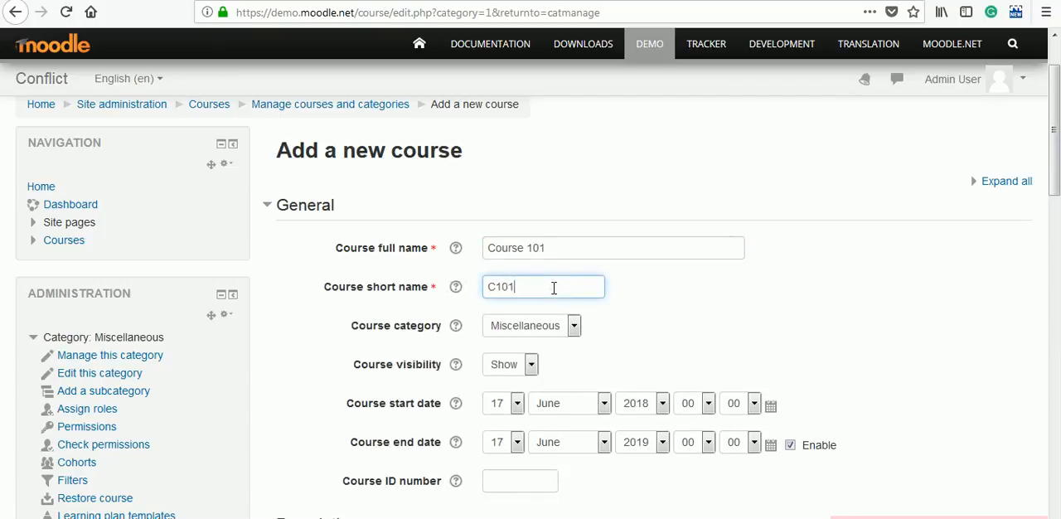
Step: Set the course format to Topics format and scroll to the save buttons
scroll("down", 3)
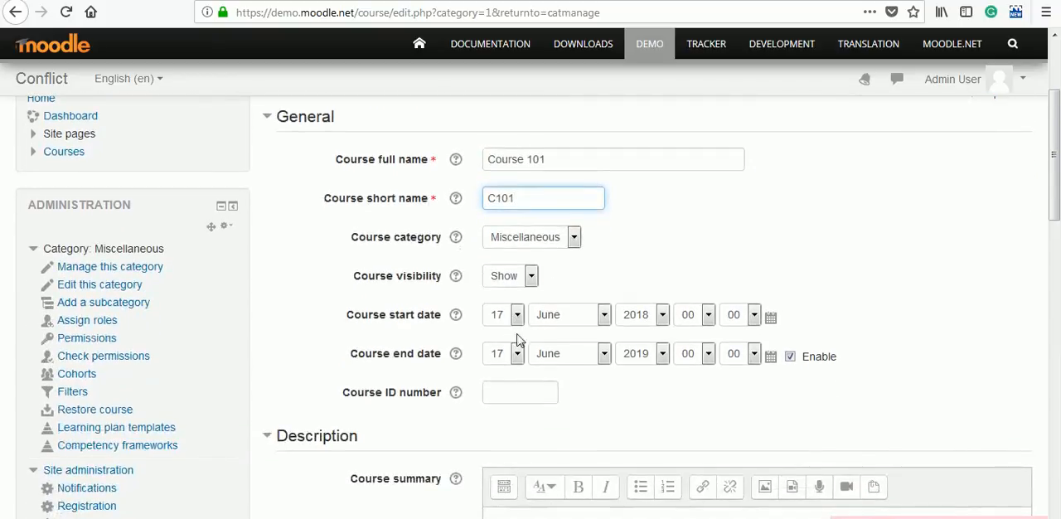
scroll("down", 3)
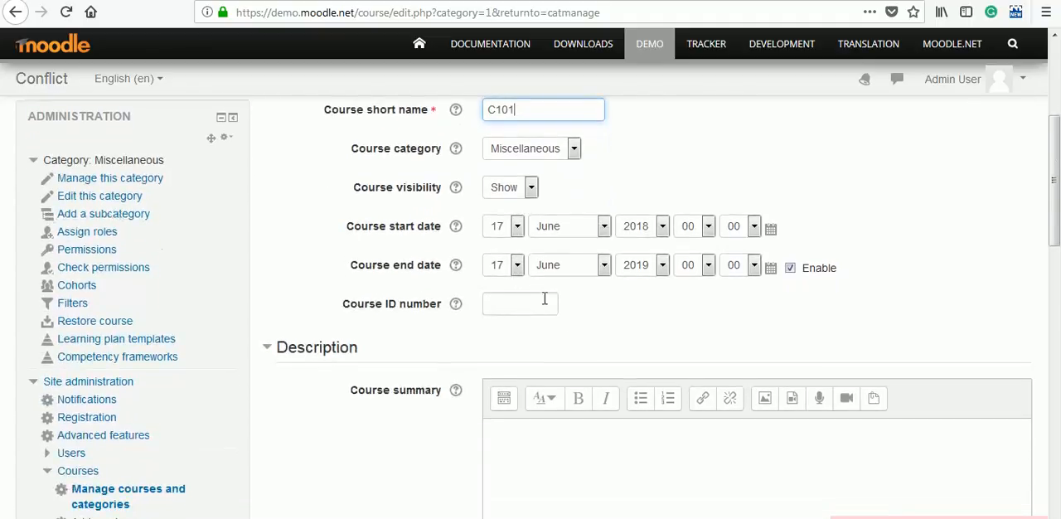
scroll("down", 3)
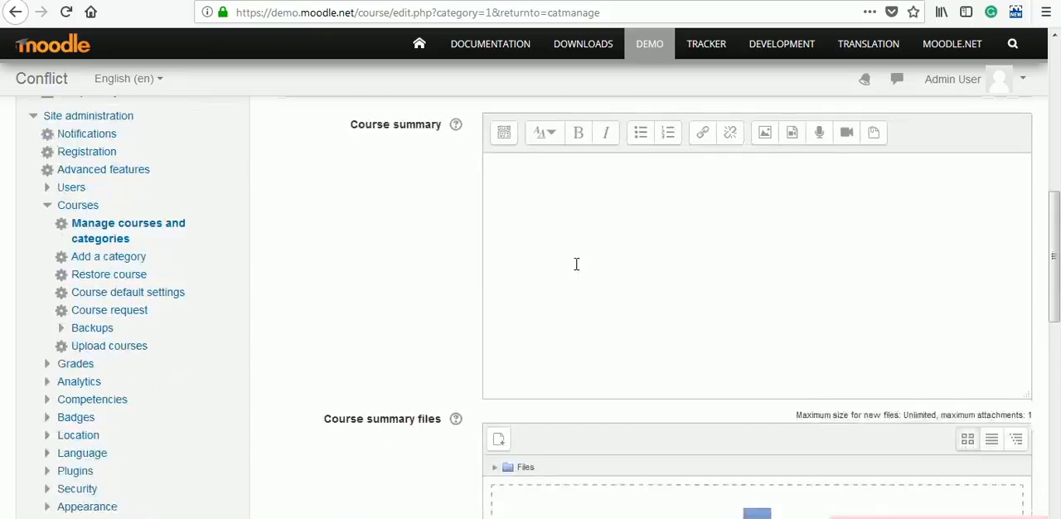
scroll("down", 3)
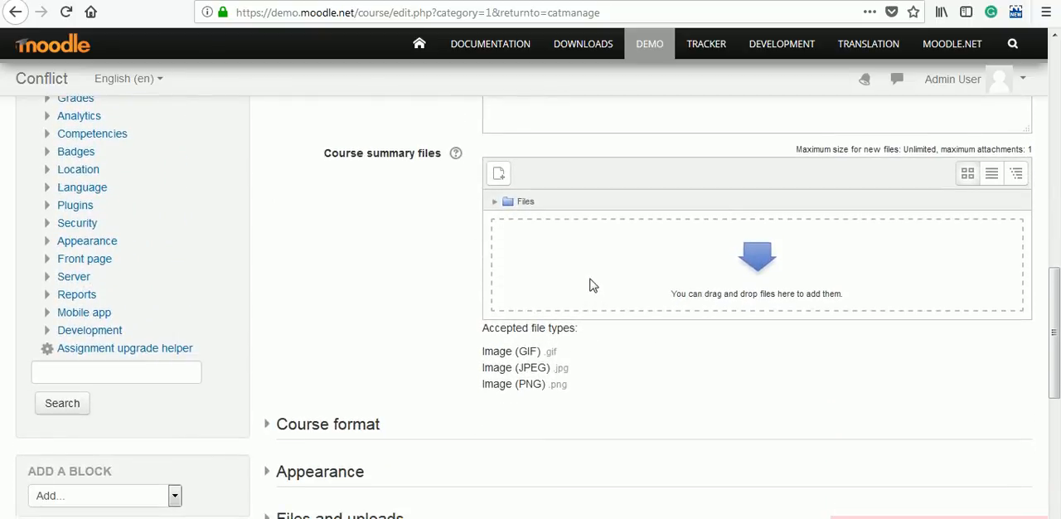
scroll("down", 3)
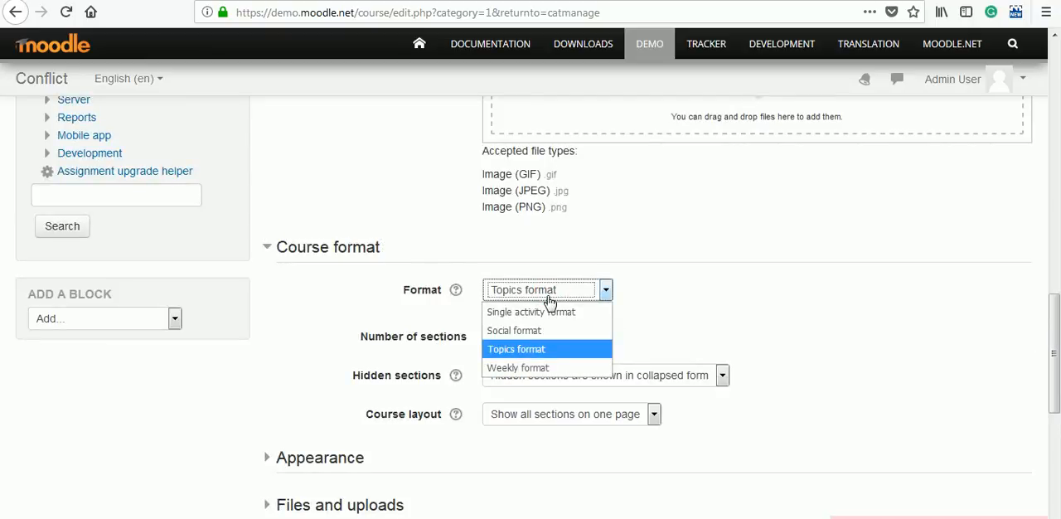
left_click(547, 348)
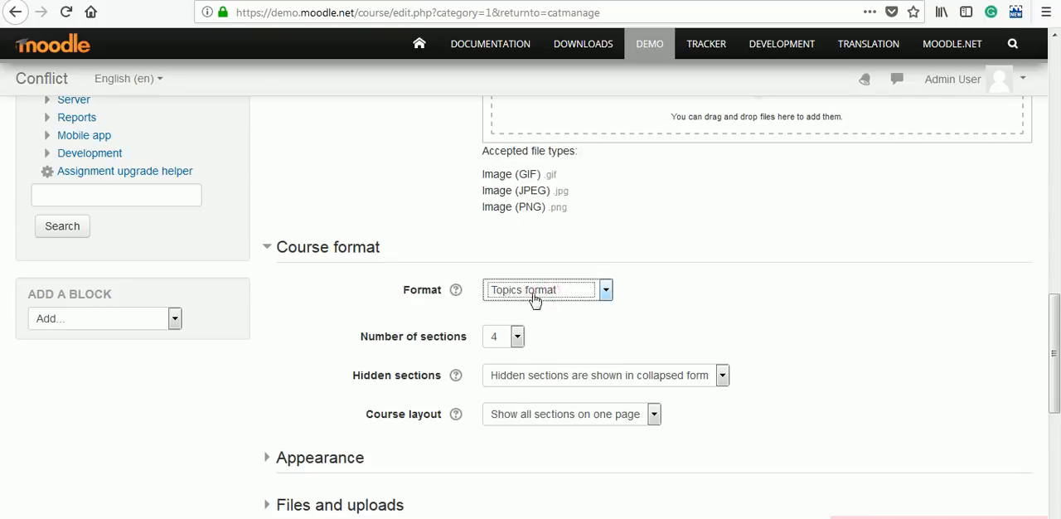
scroll("down", 3)
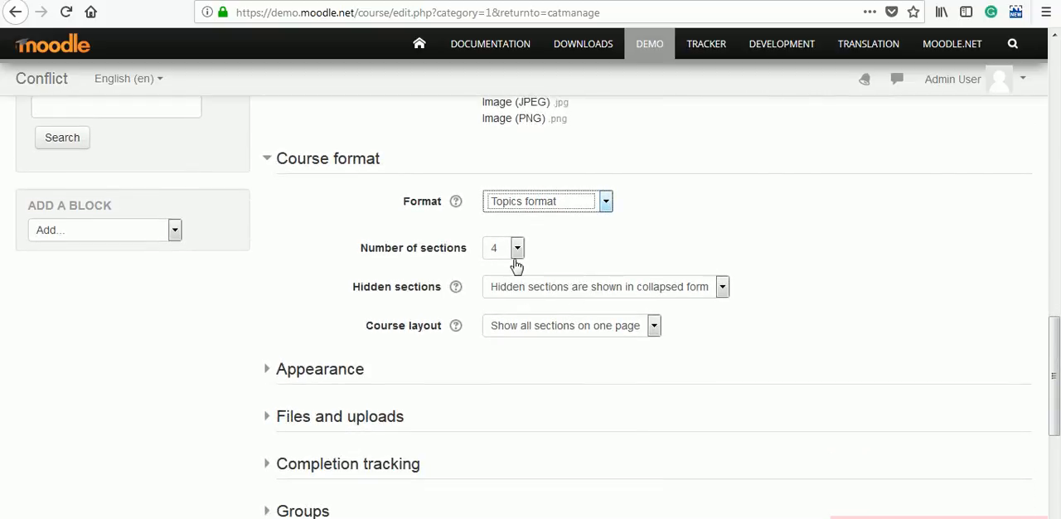
scroll("down", 3)
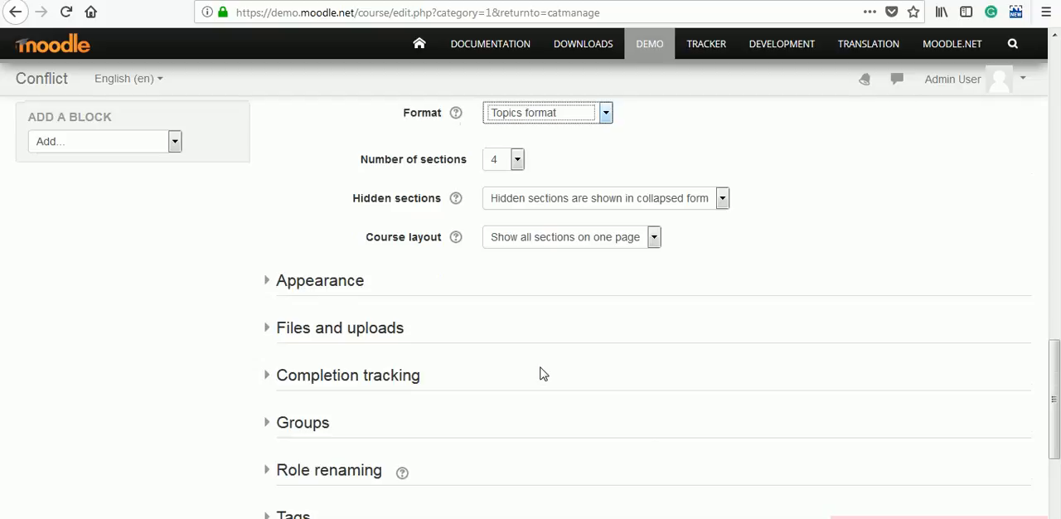
scroll("down", 3)
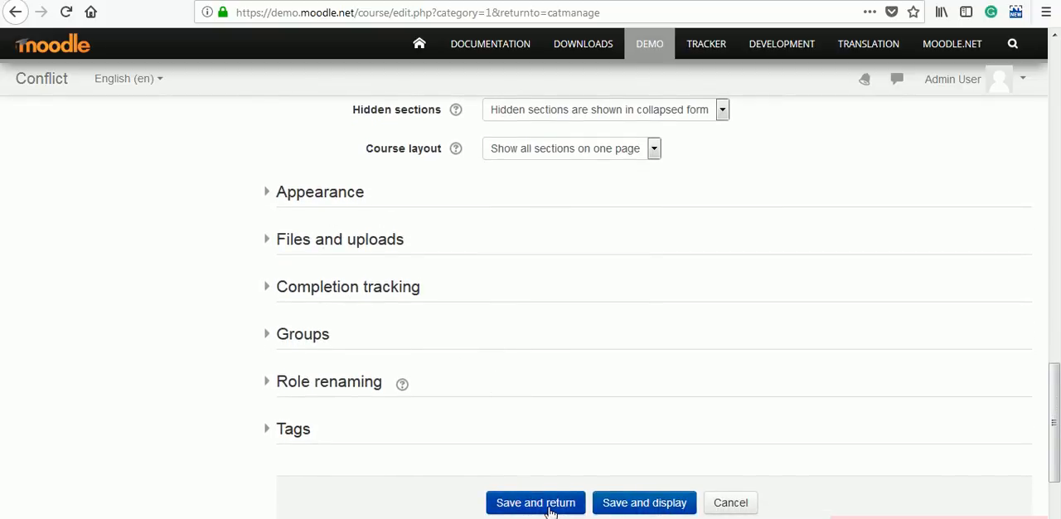
mouse_move(699, 322)
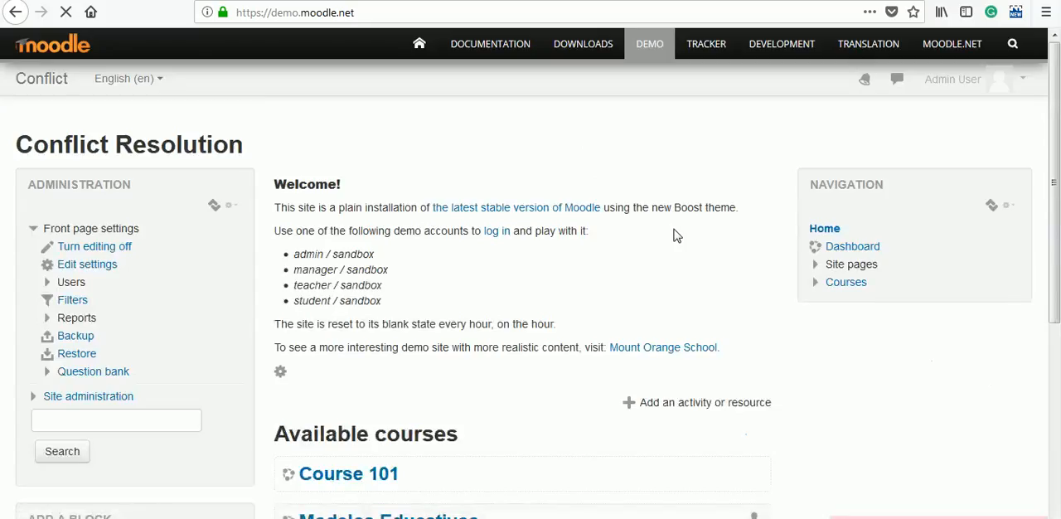
Step: Open Course 101 from the Available courses list on the front page
scroll("down", 3)
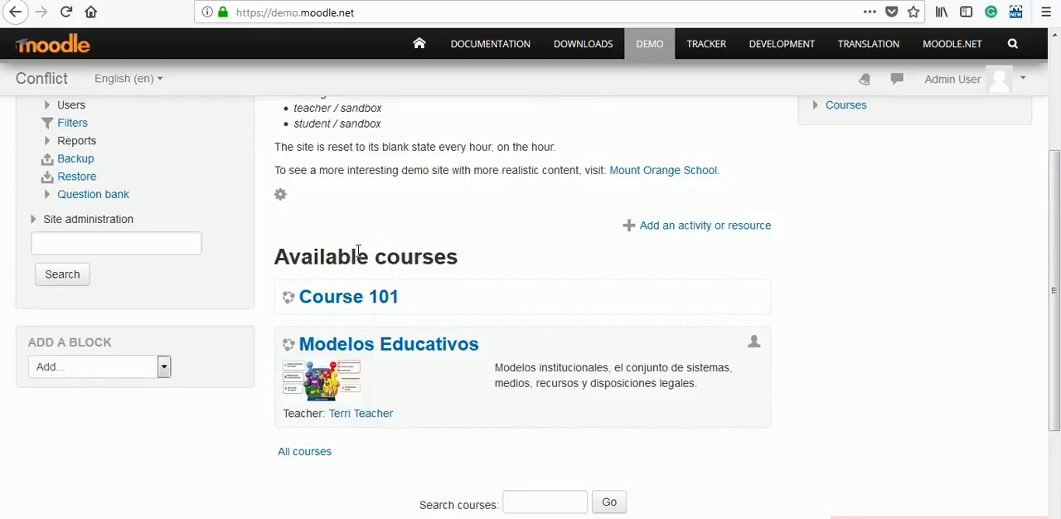
left_click(348, 295)
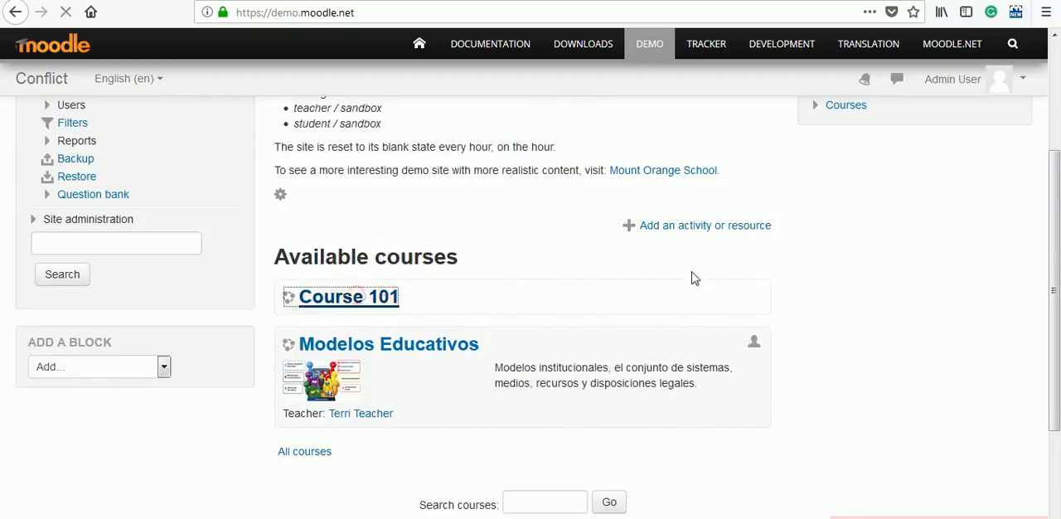
left_click(348, 296)
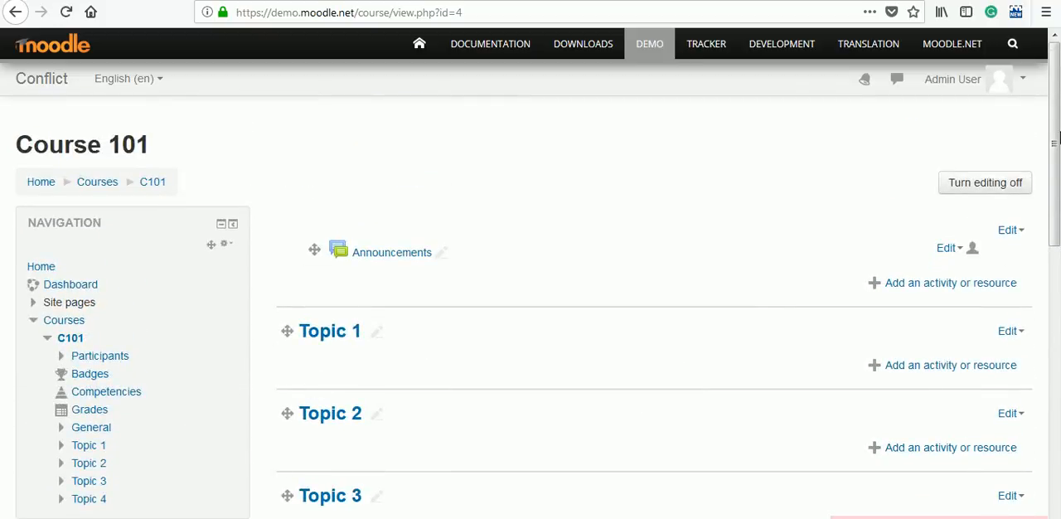
Step: Expand Users under Course administration and go to Enrolled users
scroll("down", 3)
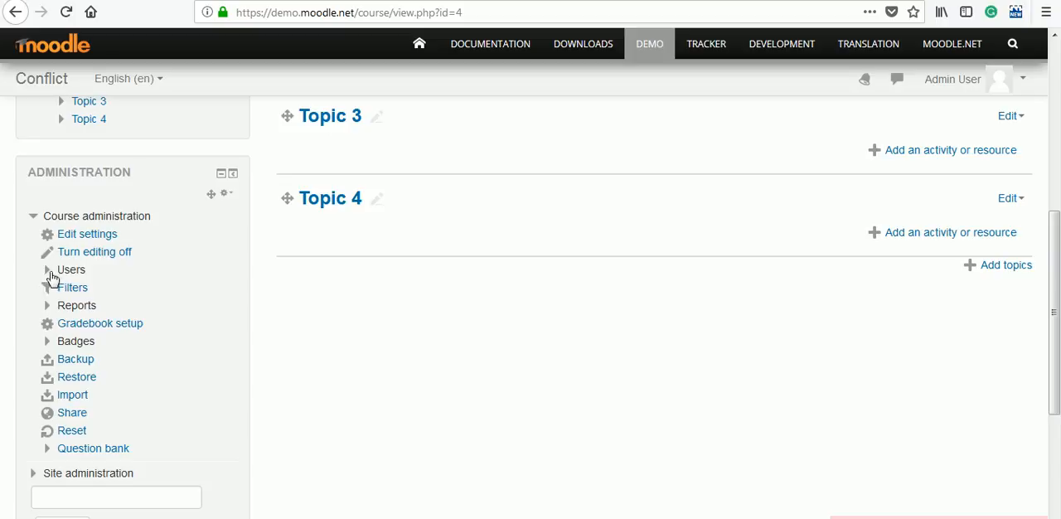
left_click(72, 268)
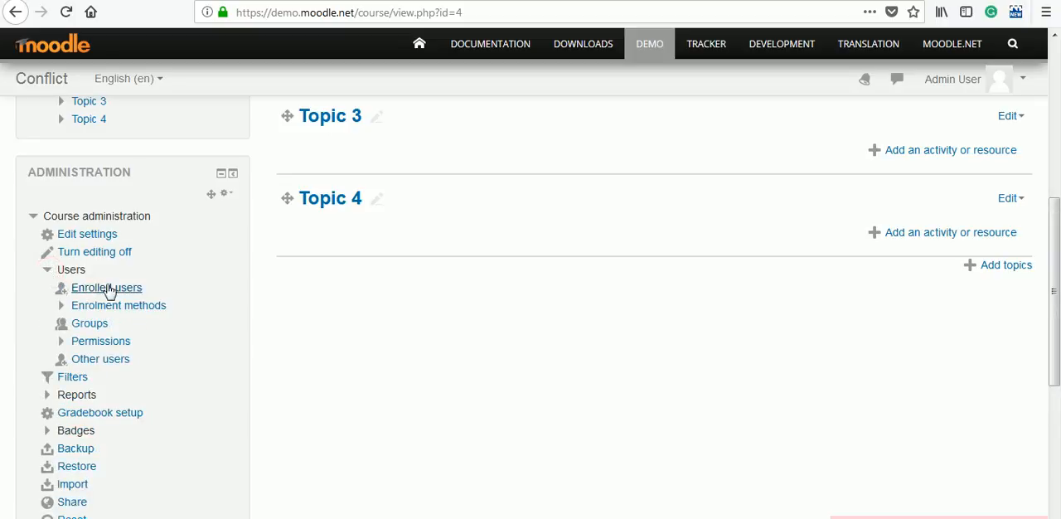
left_click(106, 287)
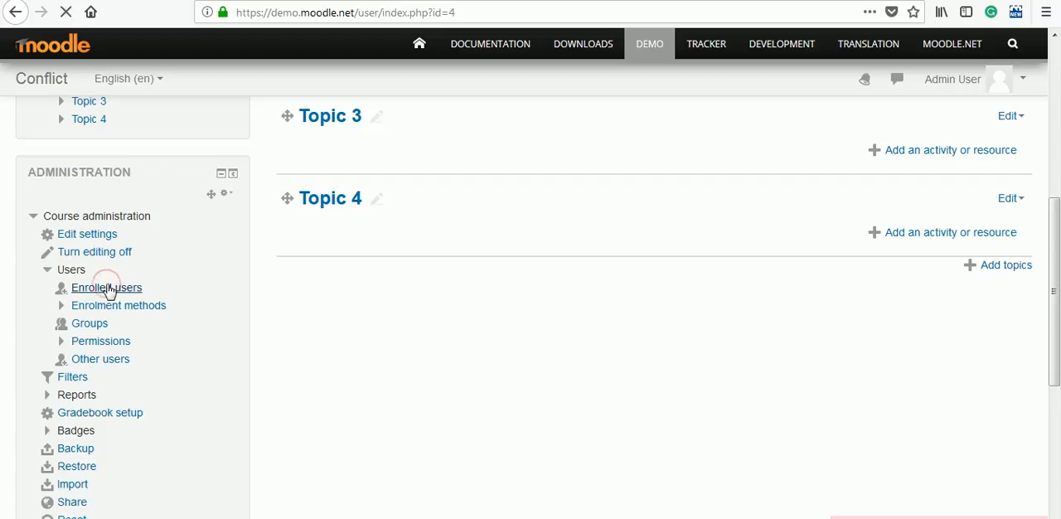
left_click(106, 289)
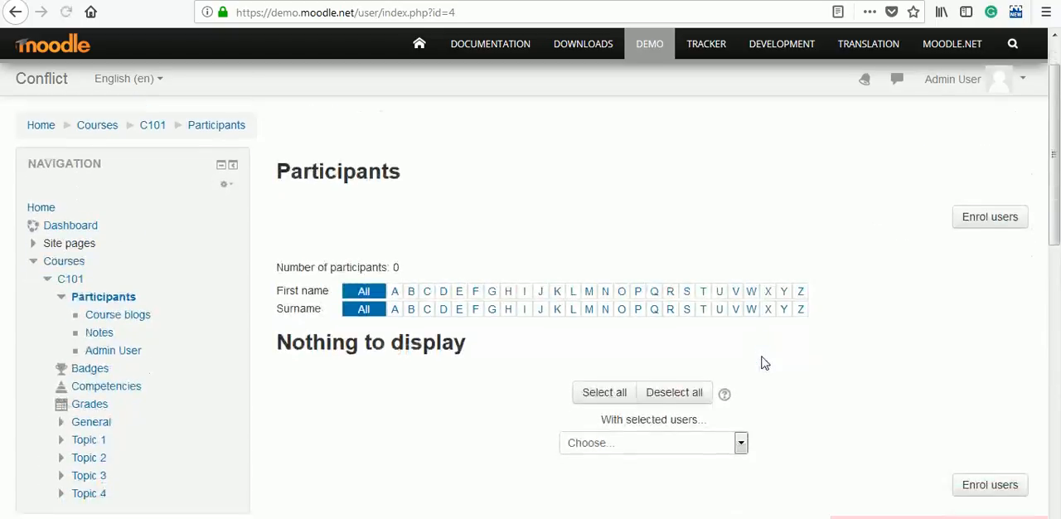
scroll("down", 3)
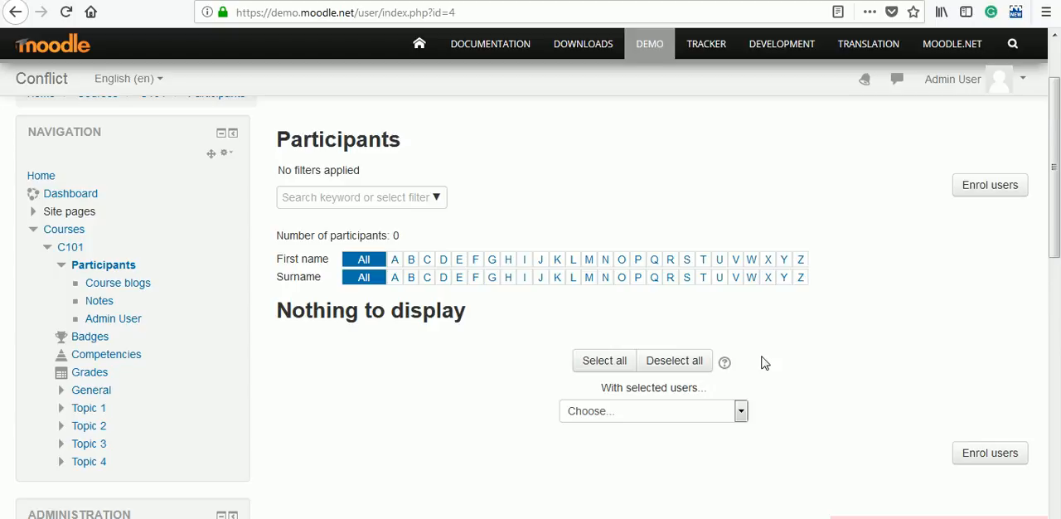
mouse_move(895, 504)
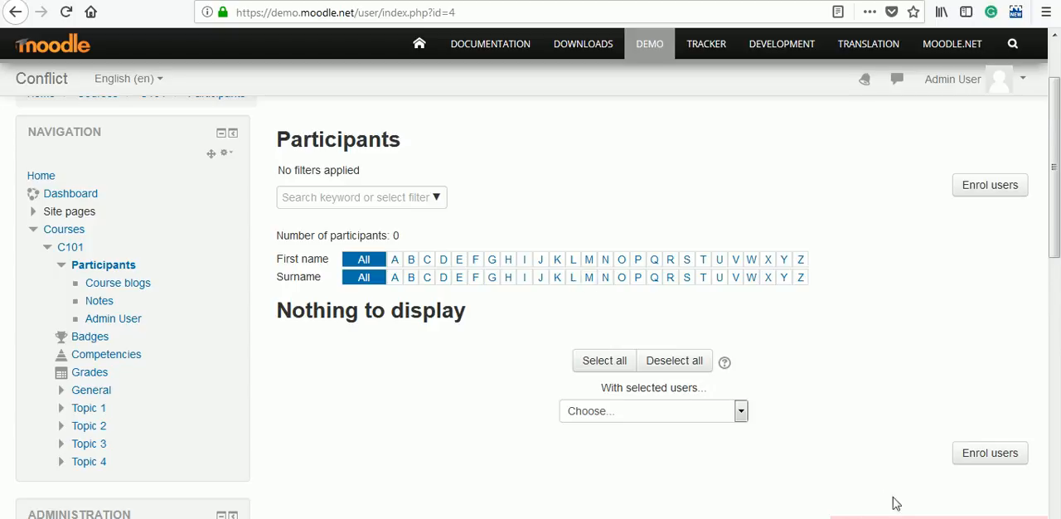
mouse_move(839, 517)
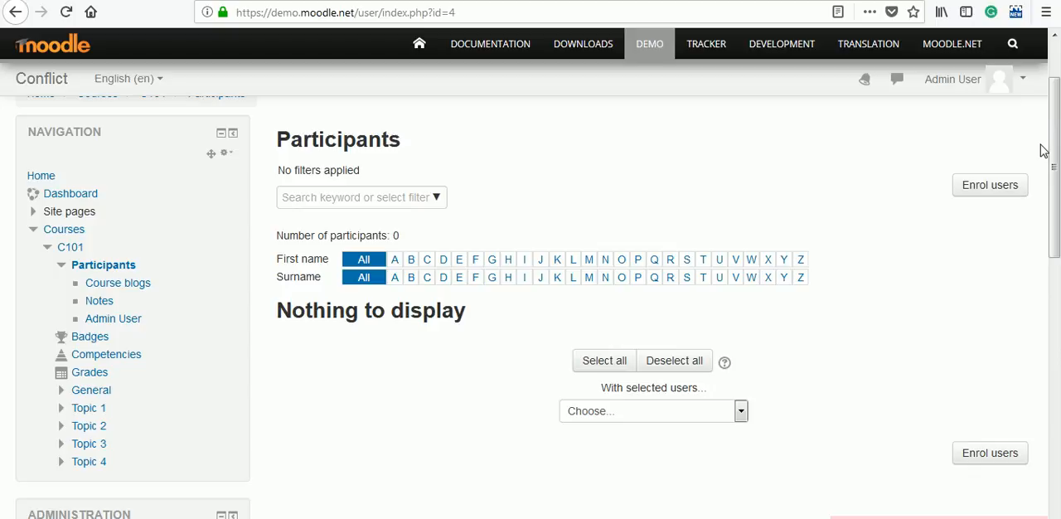
mouse_move(990, 186)
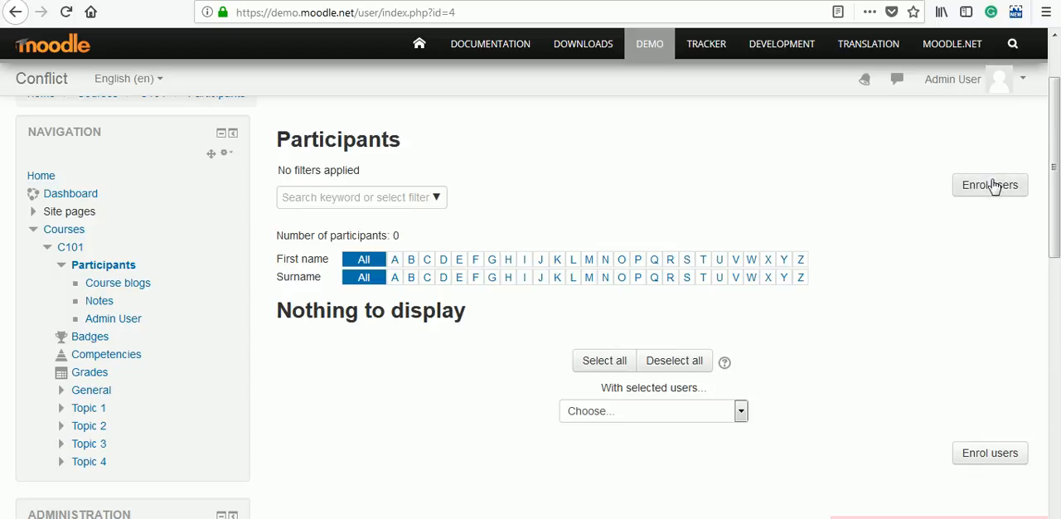
Step: Enrol the guest user in Course 101 with the Teacher role
left_click(990, 186)
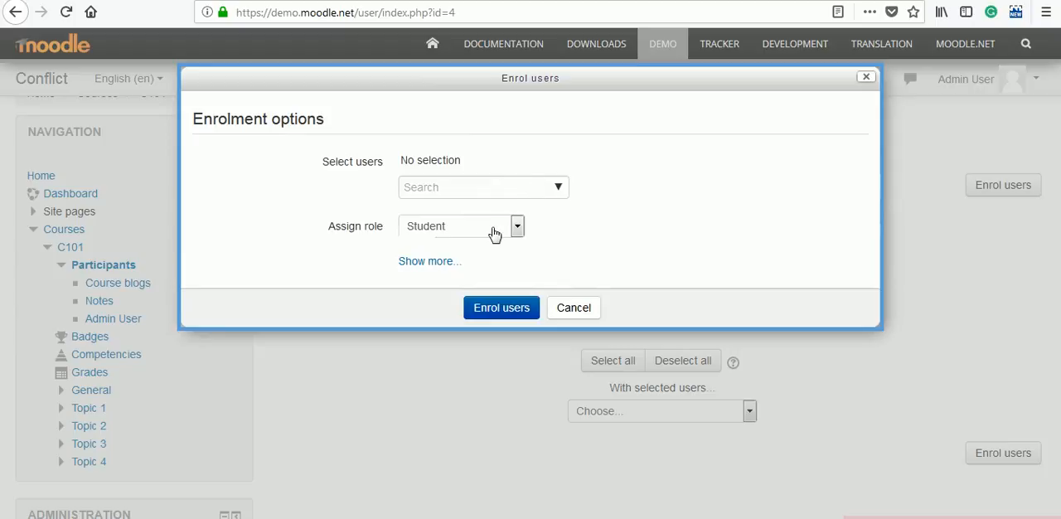
left_click(461, 225)
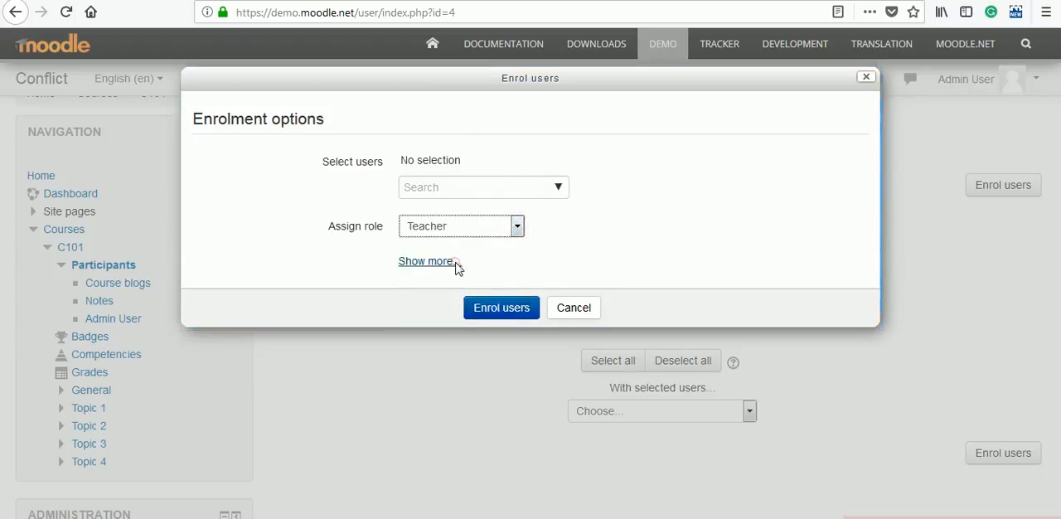
left_click(484, 185)
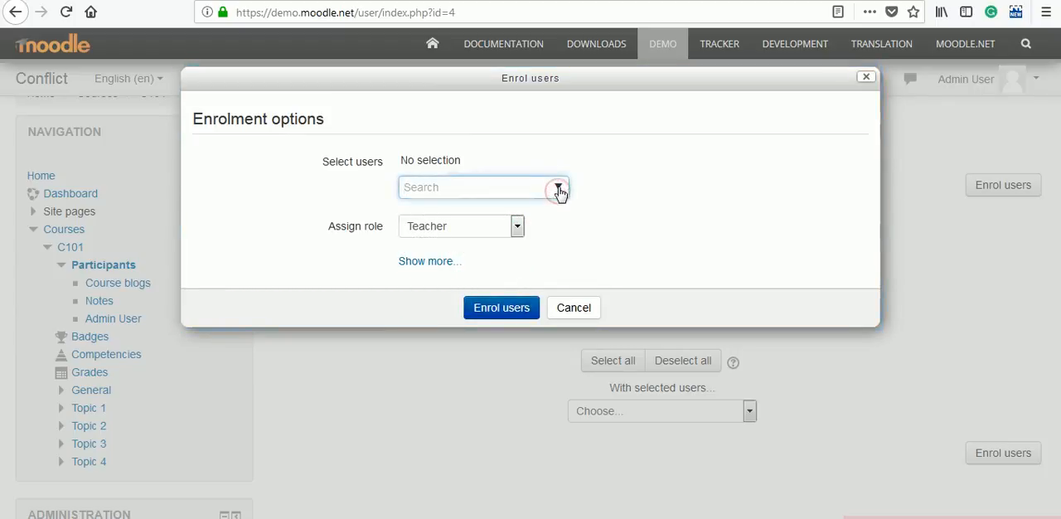
left_click(557, 186)
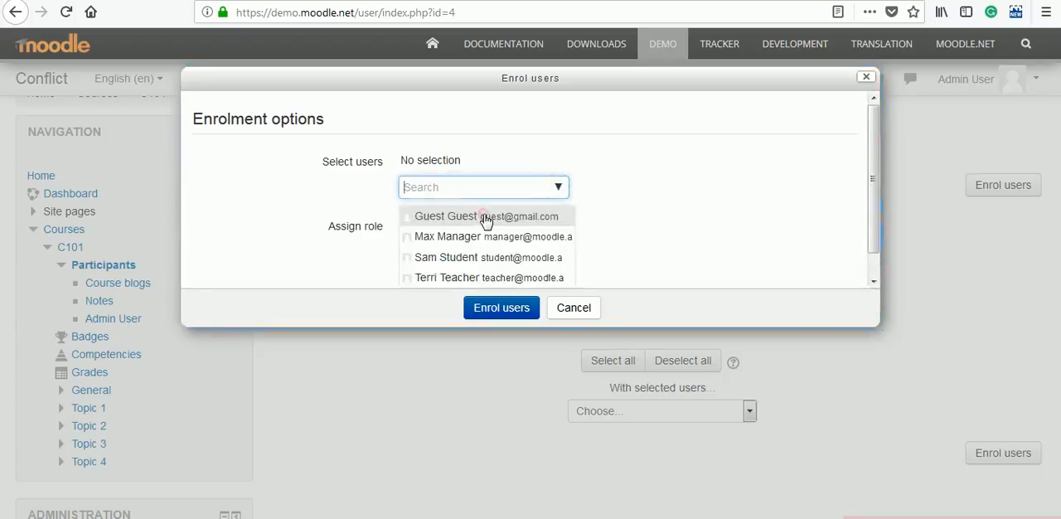
left_click(488, 215)
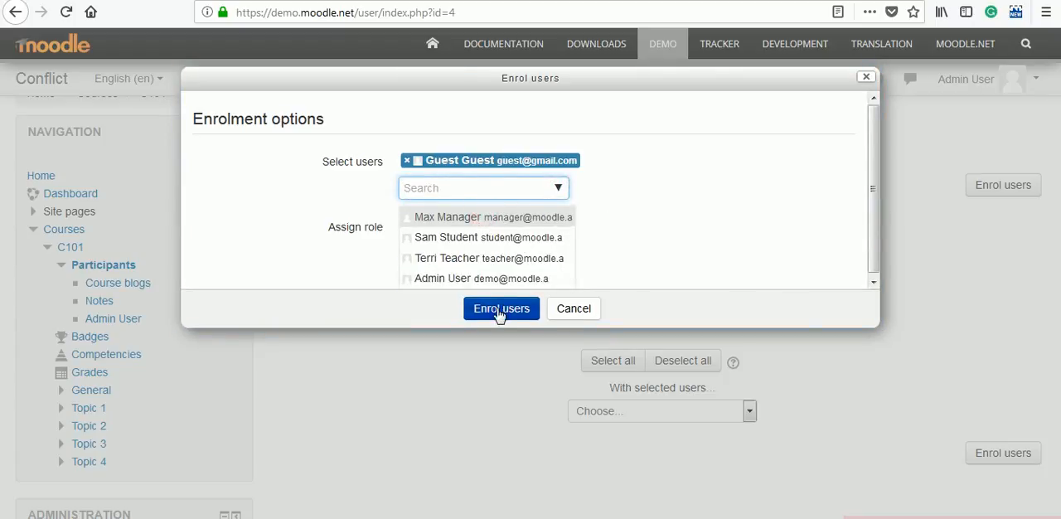
left_click(501, 309)
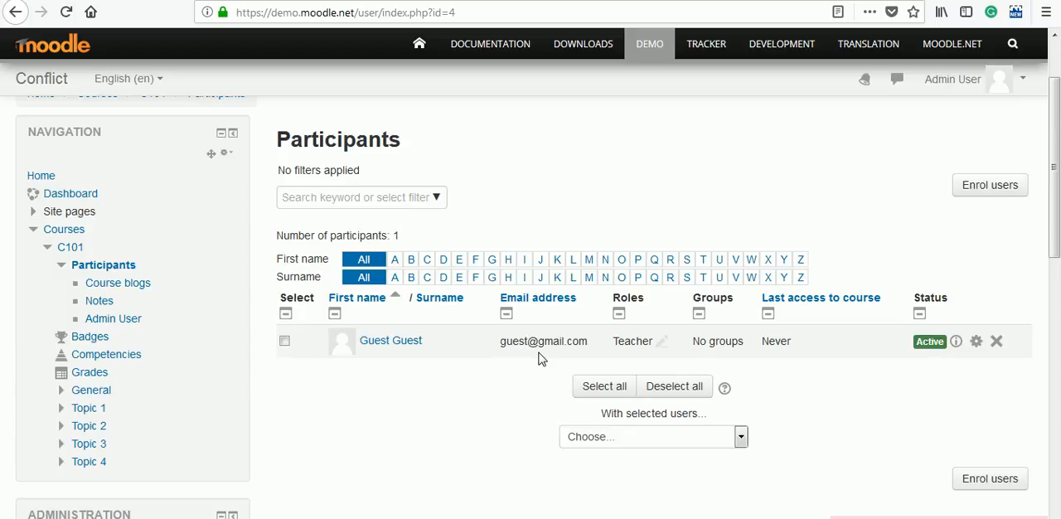
mouse_move(162, 187)
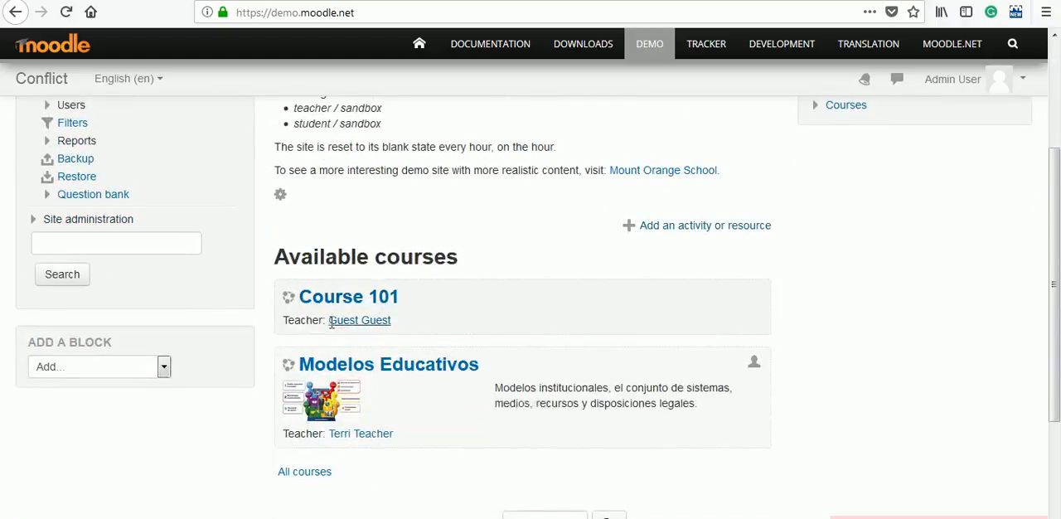
mouse_move(360, 320)
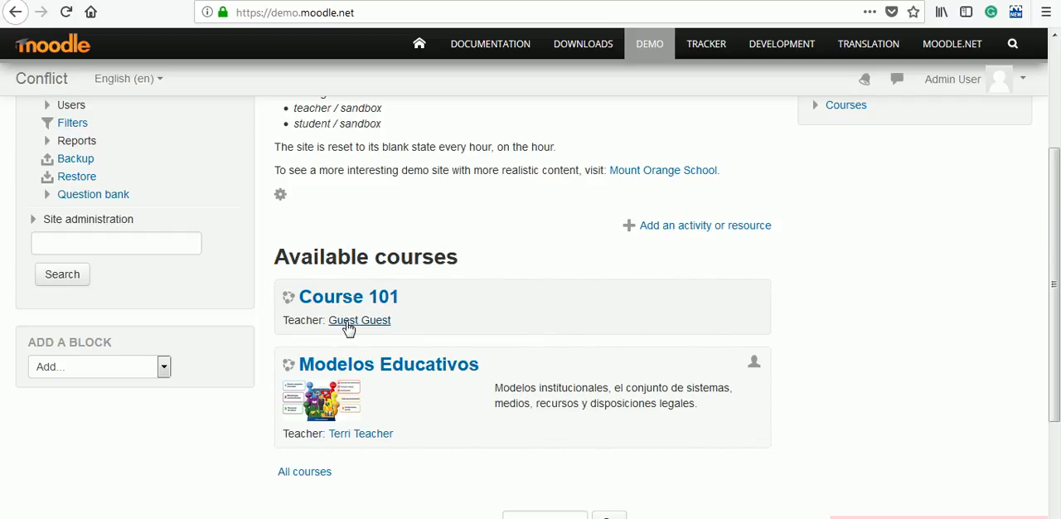
mouse_move(352, 328)
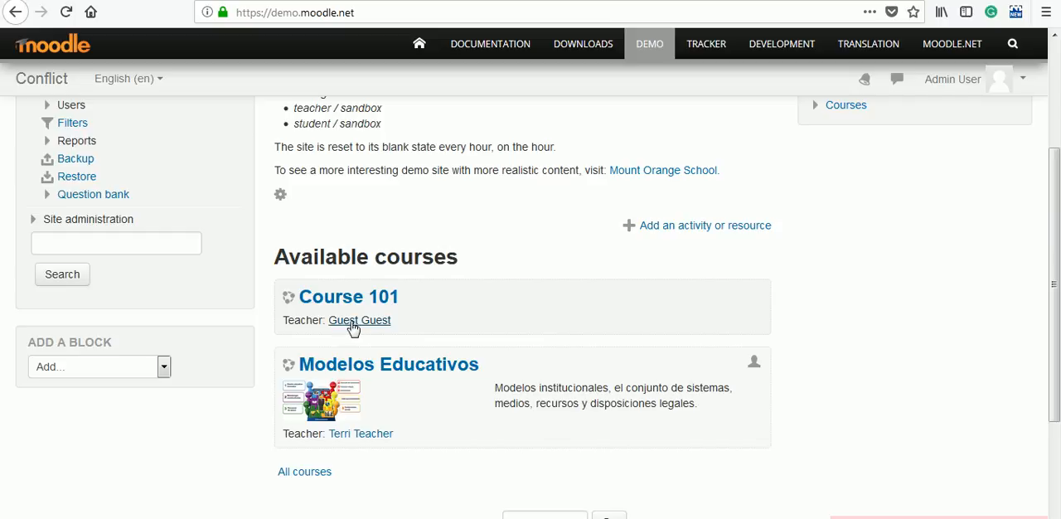
mouse_move(718, 418)
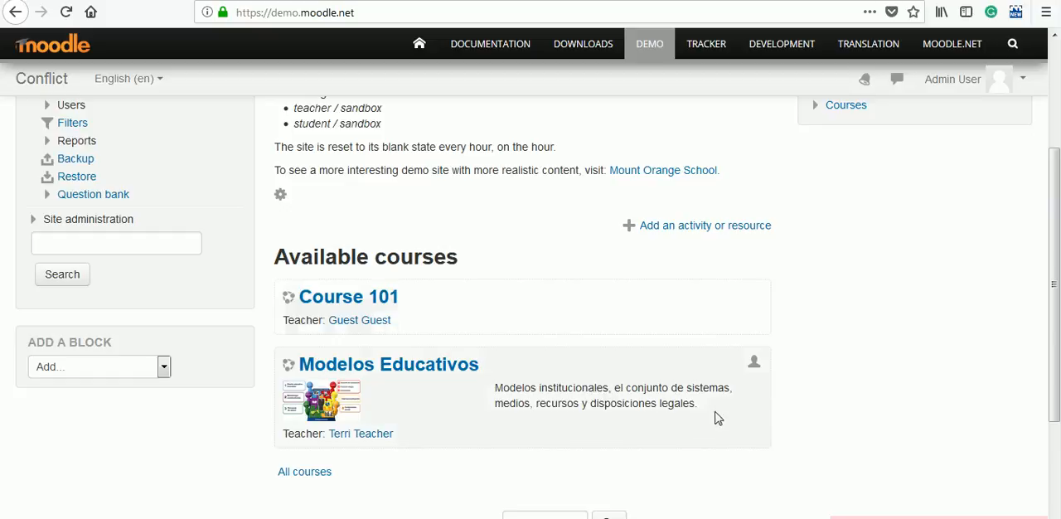
mouse_move(939, 513)
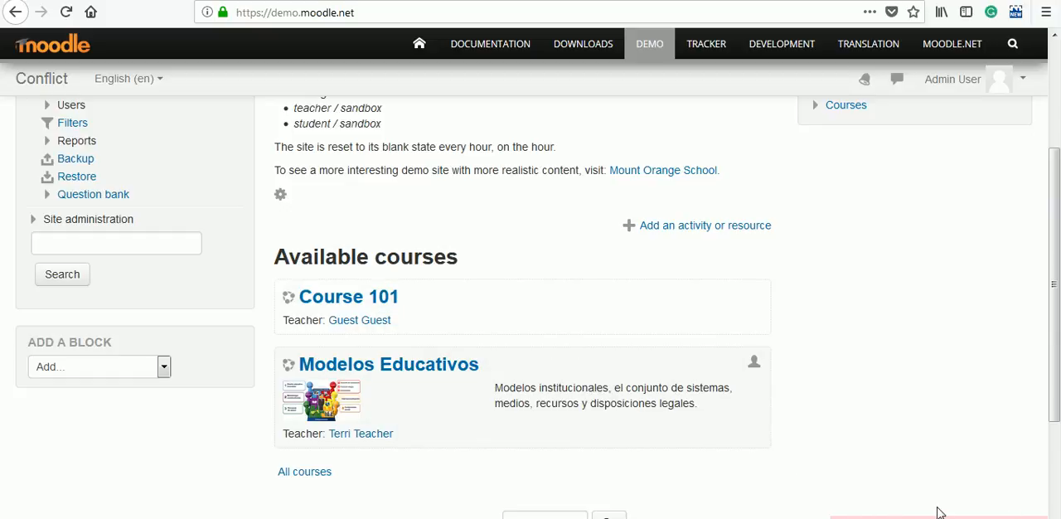